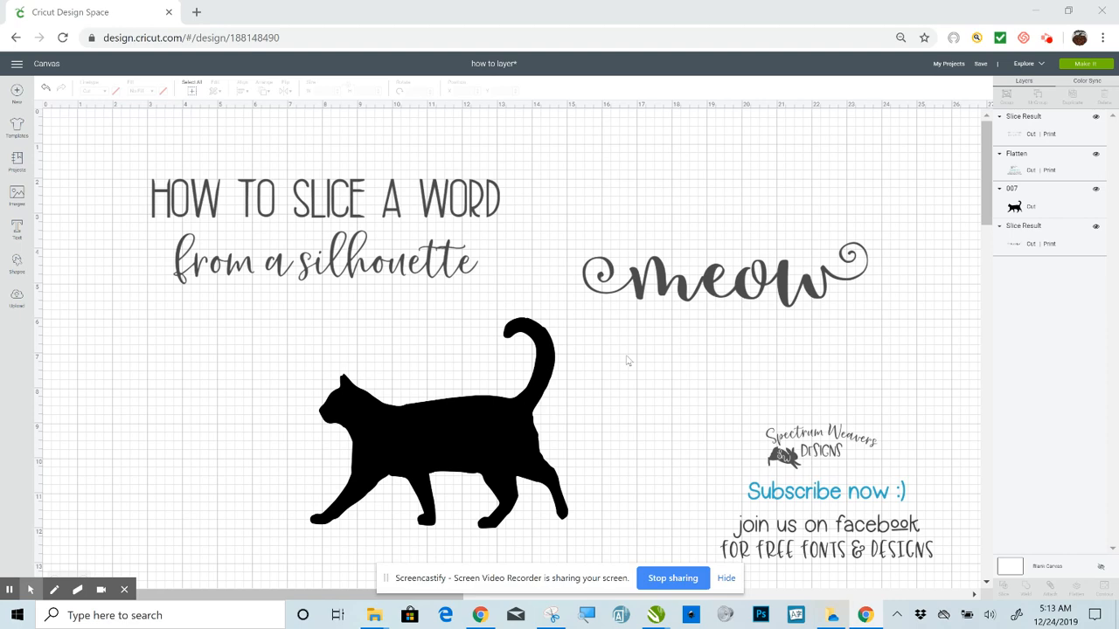
{"action": "mouse_move", "coordinate": [482, 552]}
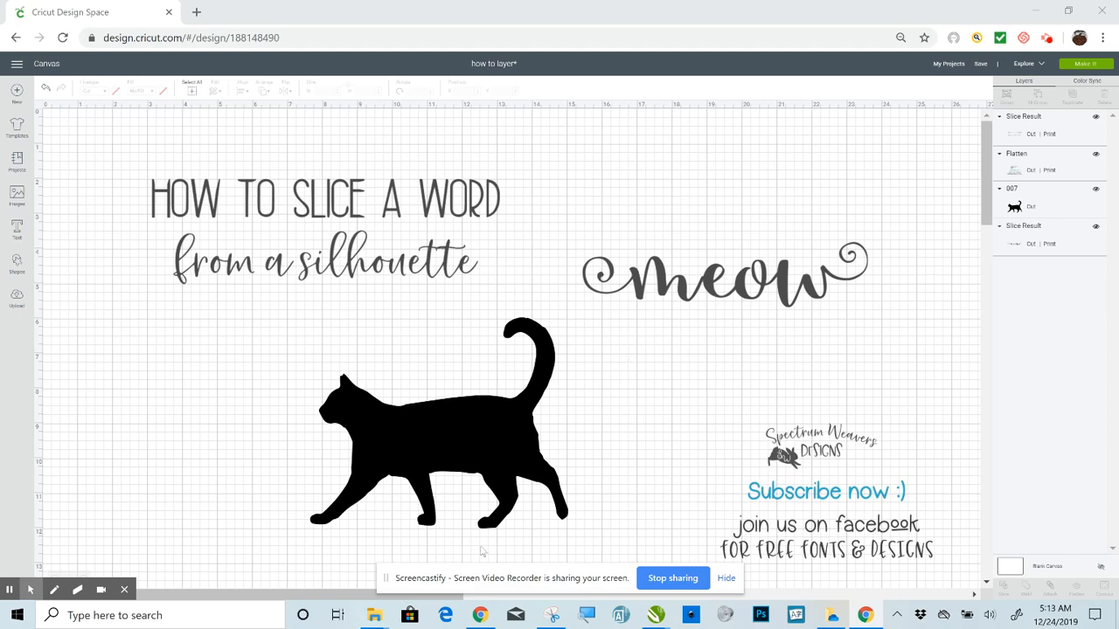
Select the 'How to slice a word from a silhouette' title text
{"action": "left_click", "coordinate": [324, 219]}
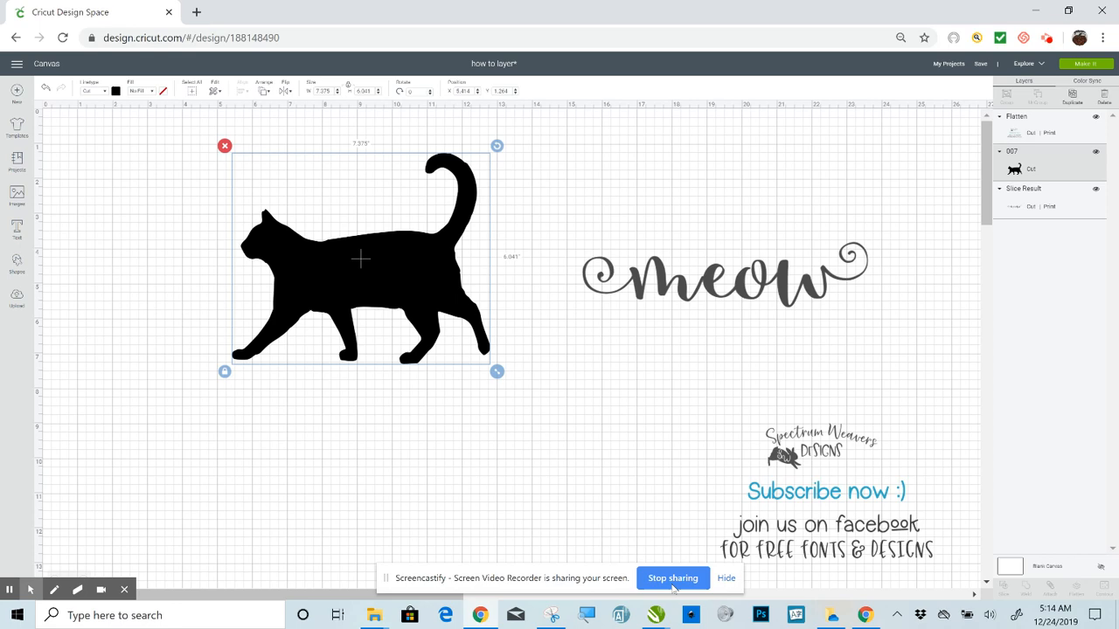
{"action": "mouse_move", "coordinate": [687, 376]}
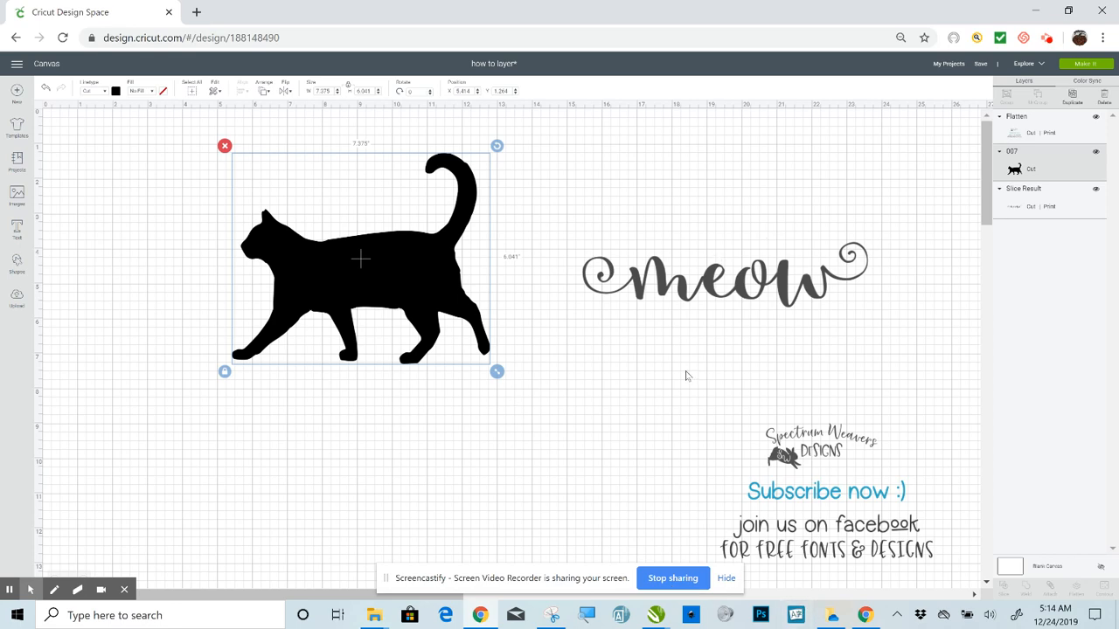
{"action": "mouse_move", "coordinate": [690, 373]}
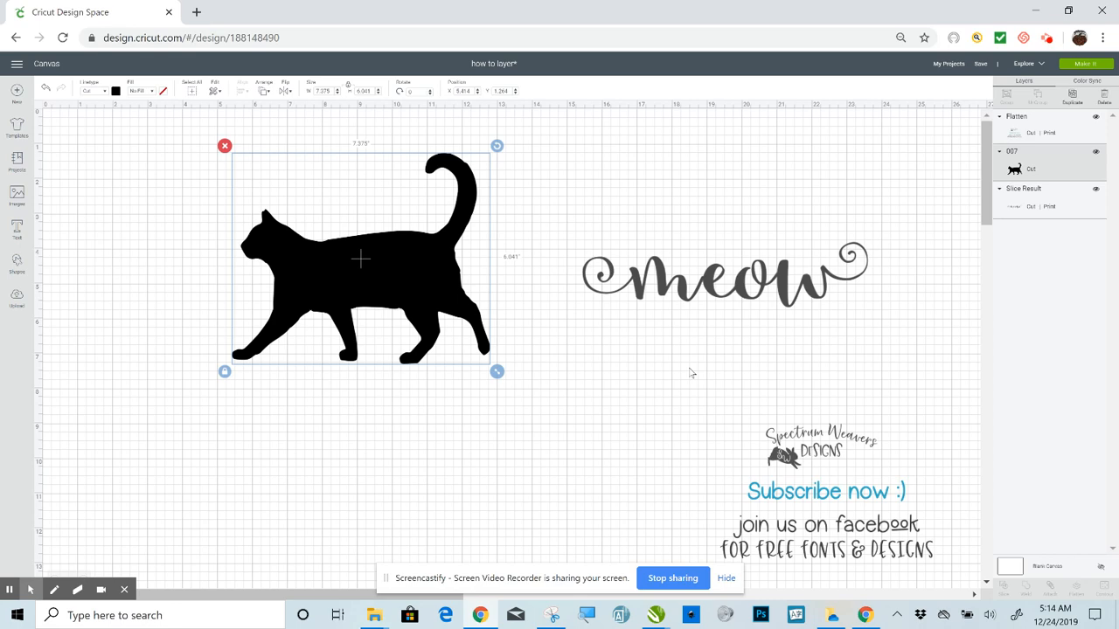
{"action": "mouse_move", "coordinate": [694, 285]}
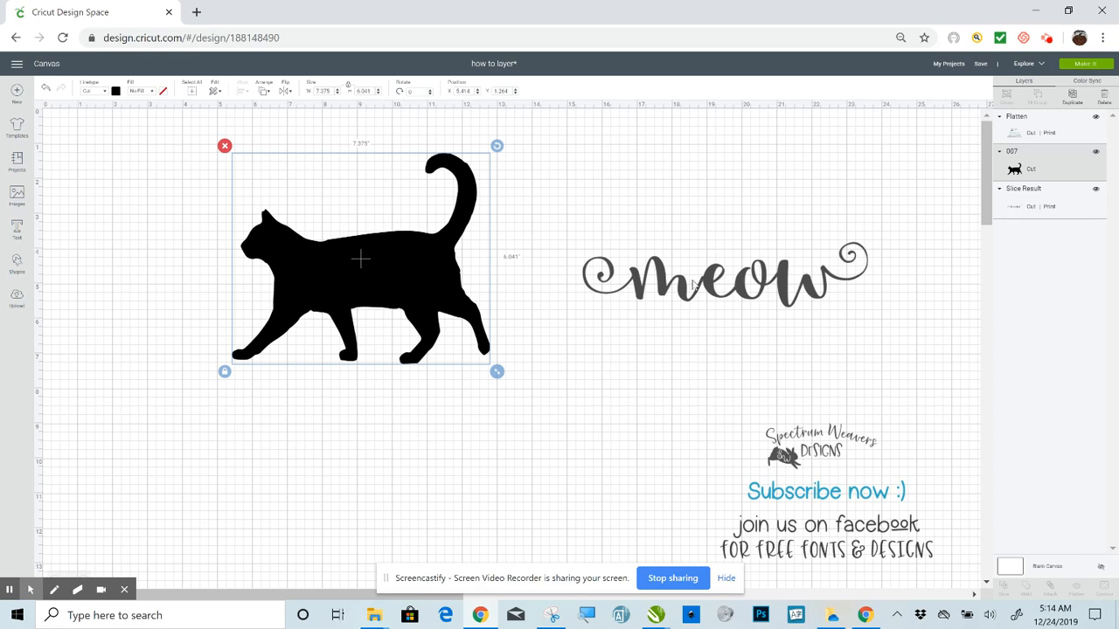
{"action": "mouse_move", "coordinate": [726, 421]}
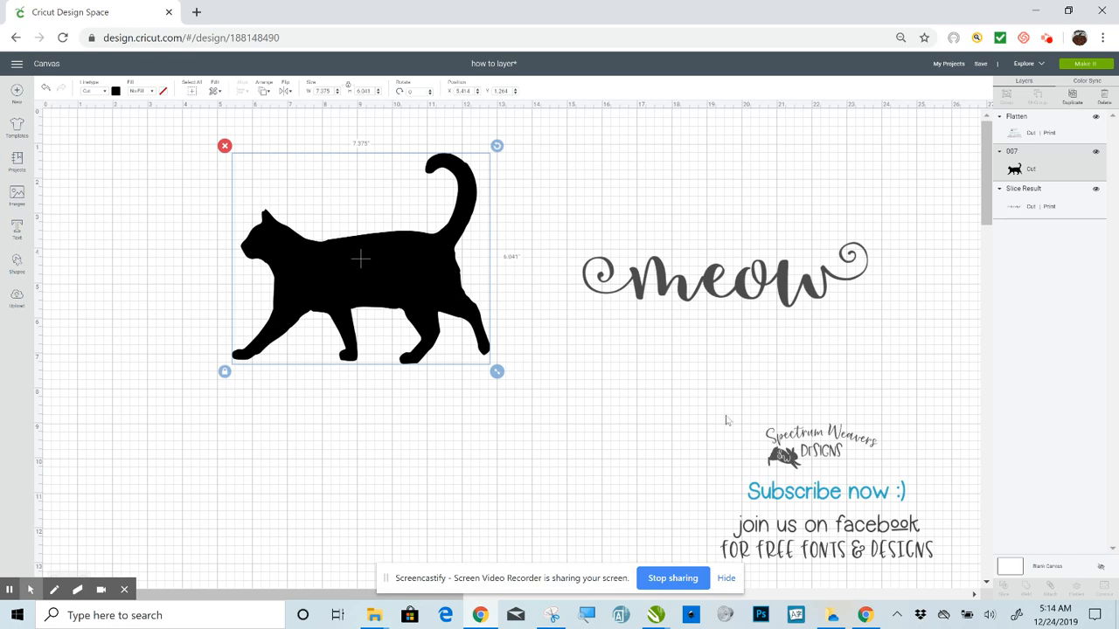
{"action": "mouse_move", "coordinate": [494, 366]}
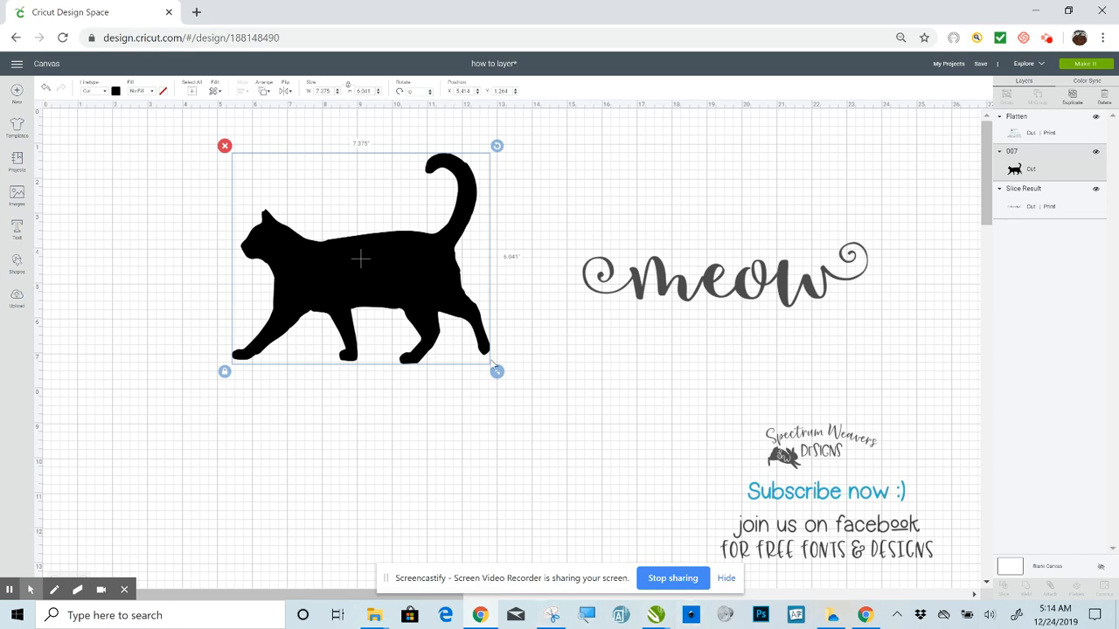
{"action": "mouse_move", "coordinate": [626, 361]}
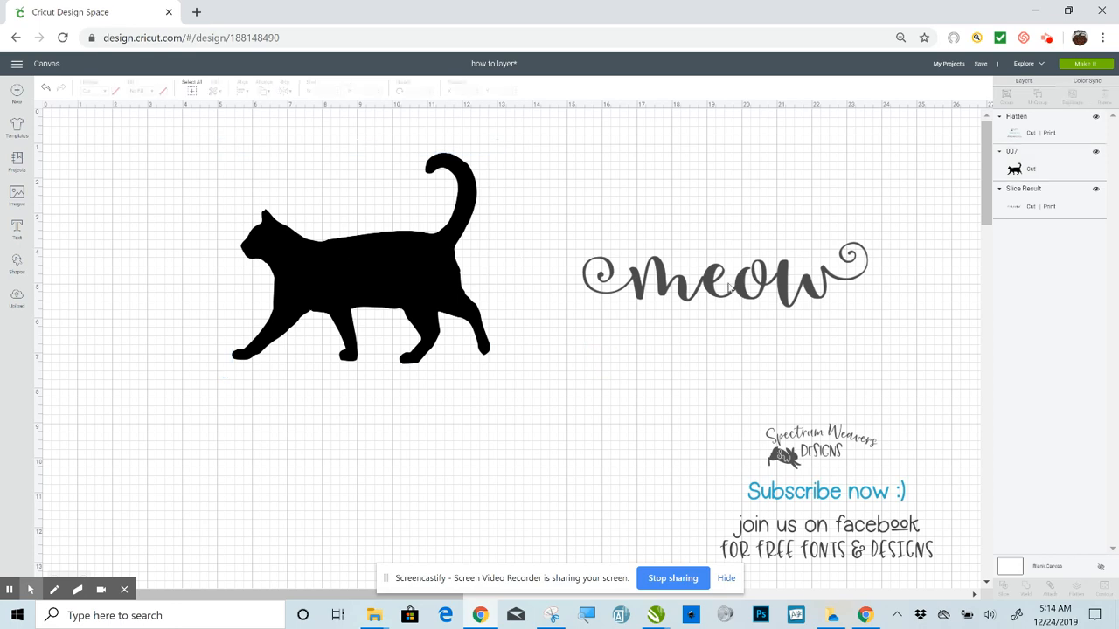
{"action": "mouse_move", "coordinate": [411, 226]}
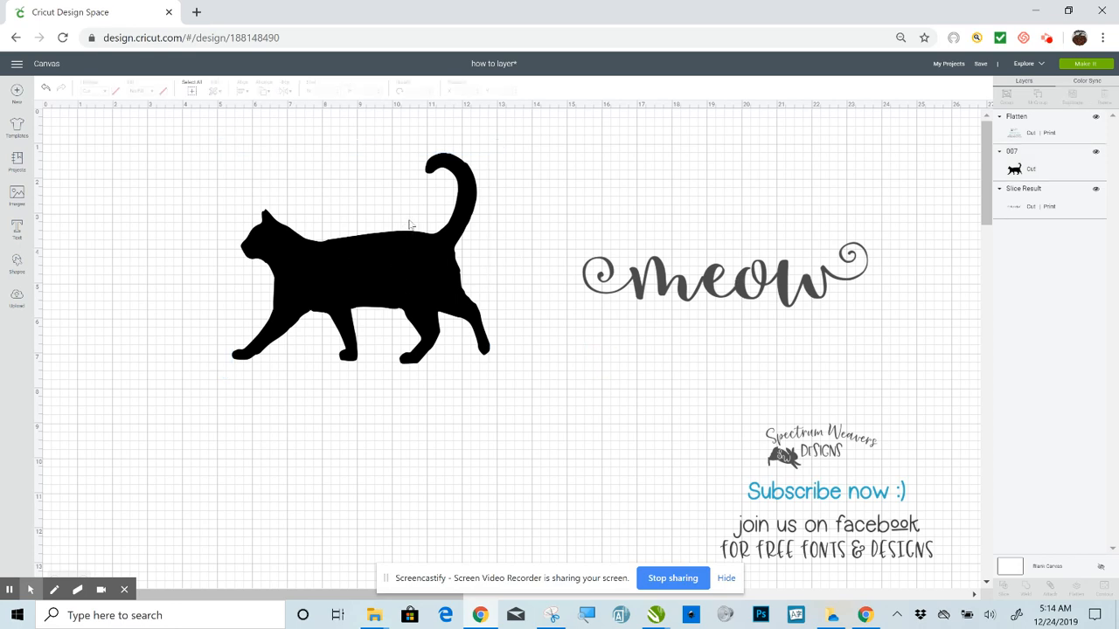
{"action": "mouse_move", "coordinate": [442, 231]}
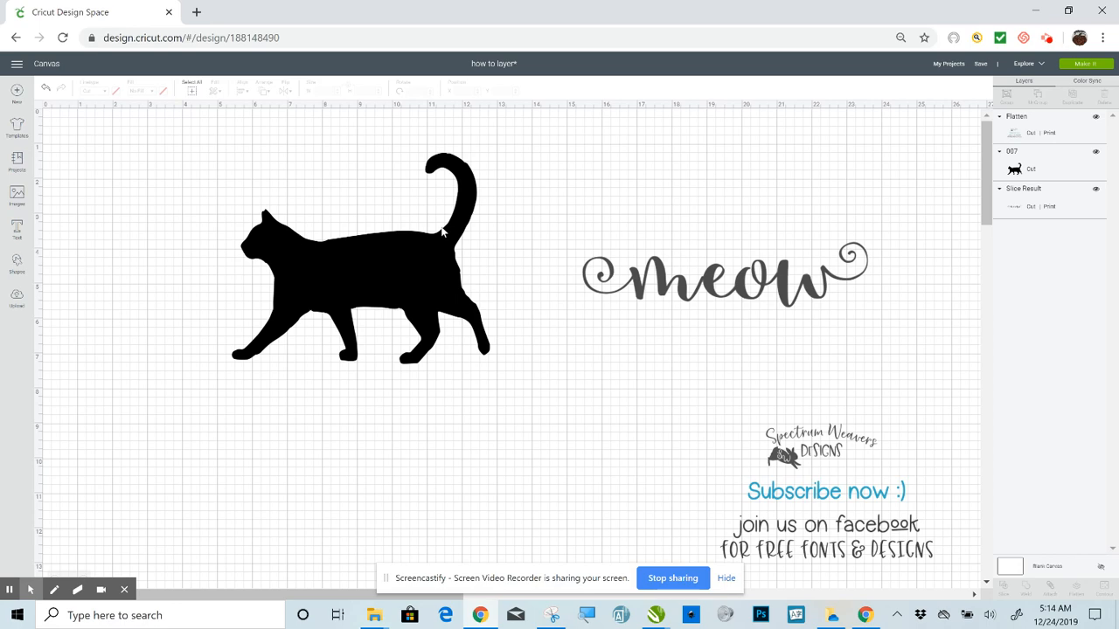
{"action": "mouse_move", "coordinate": [394, 234]}
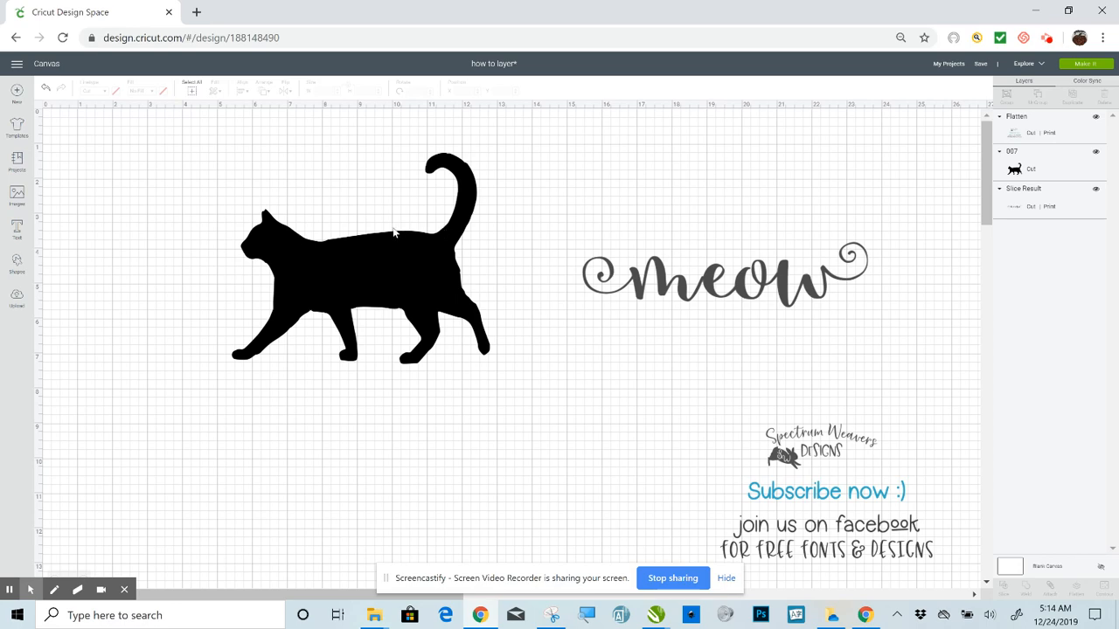
{"action": "mouse_move", "coordinate": [374, 292]}
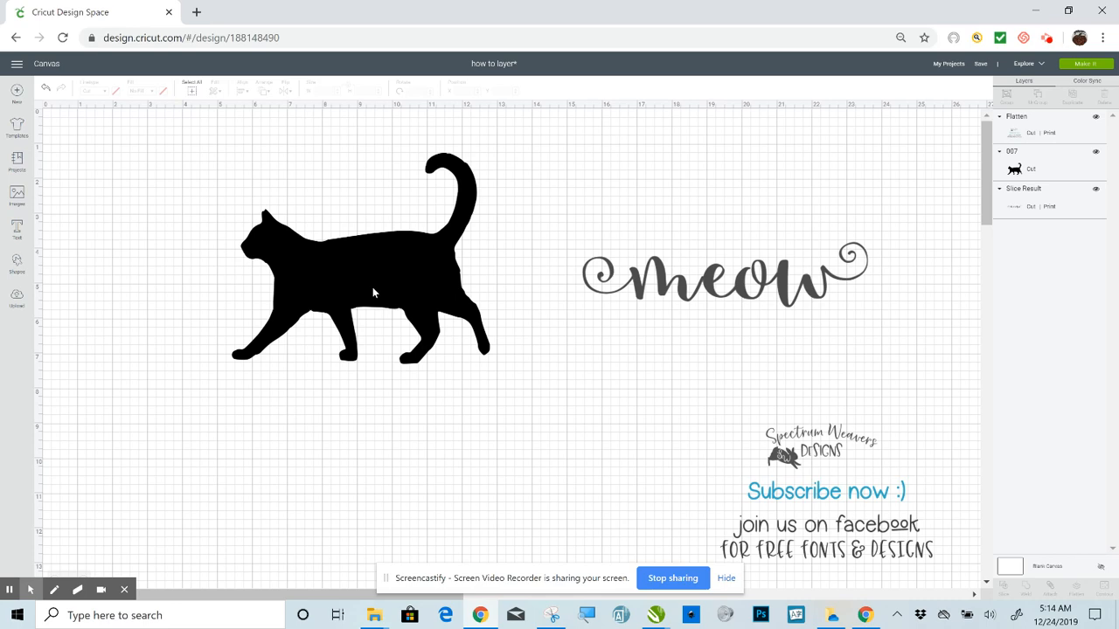
{"action": "mouse_move", "coordinate": [310, 160]}
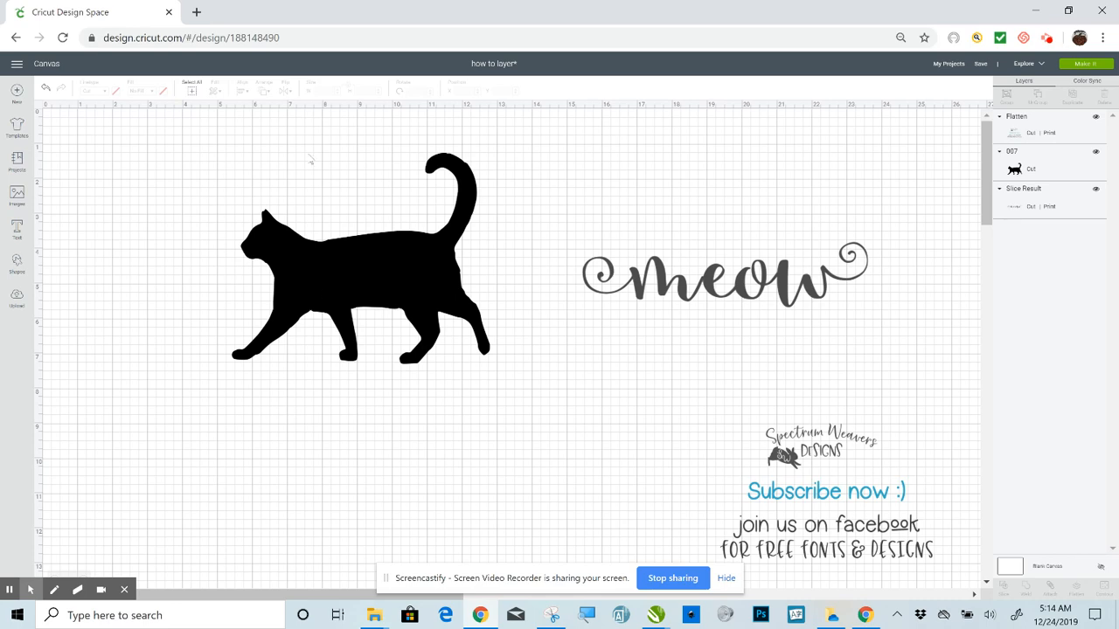
{"action": "mouse_move", "coordinate": [419, 301]}
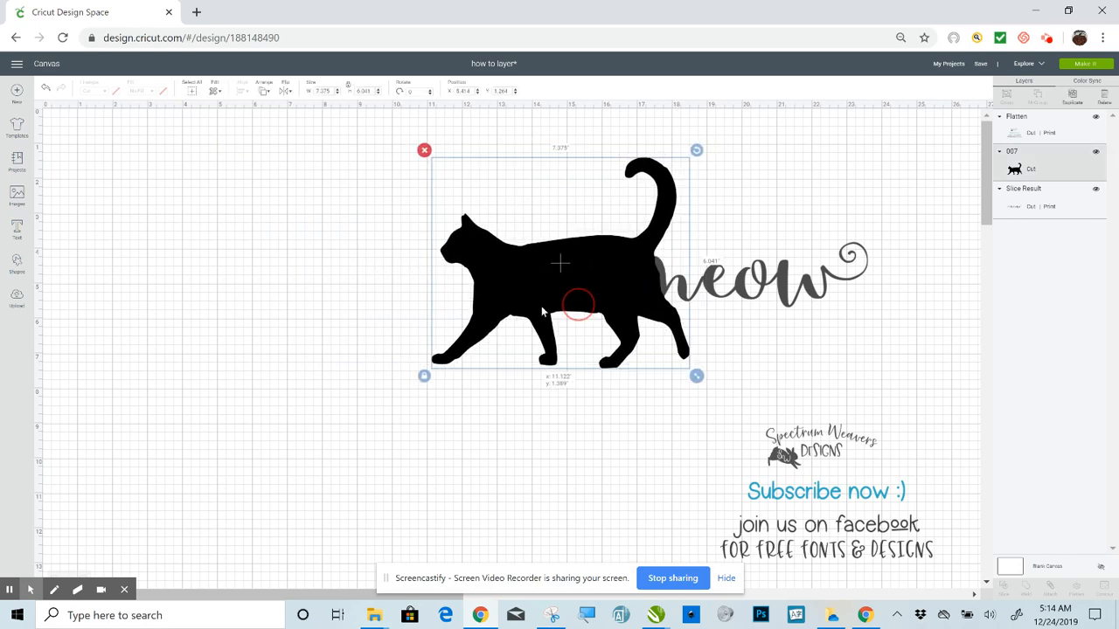
{"action": "left_click_drag", "start_coordinate": [559, 262], "coordinate": [708, 243]}
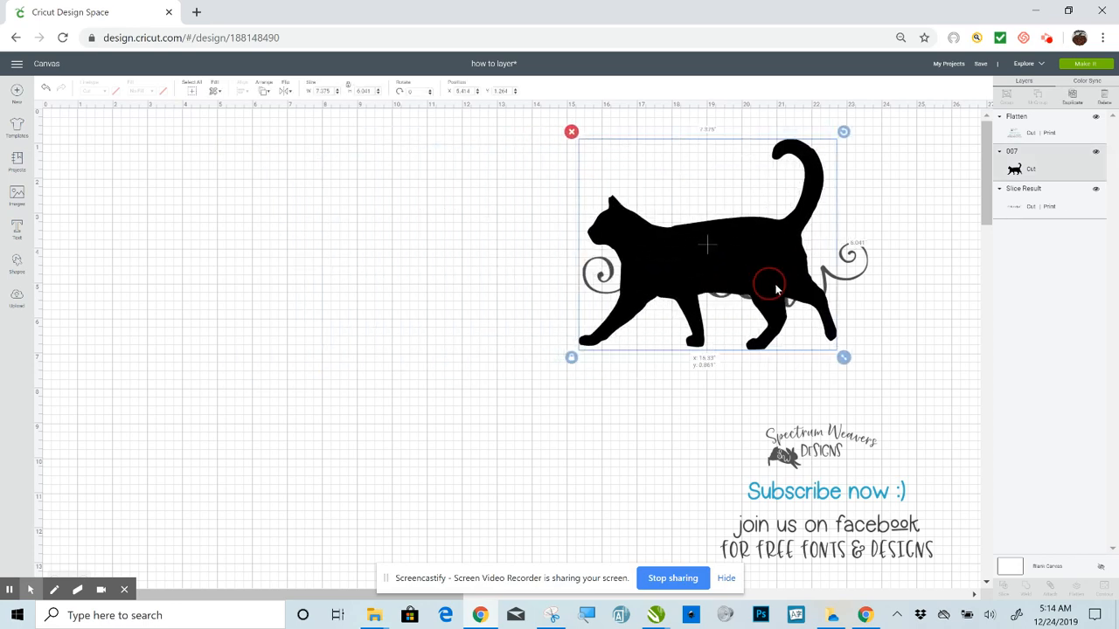
{"action": "left_click_drag", "start_coordinate": [708, 245], "coordinate": [358, 280]}
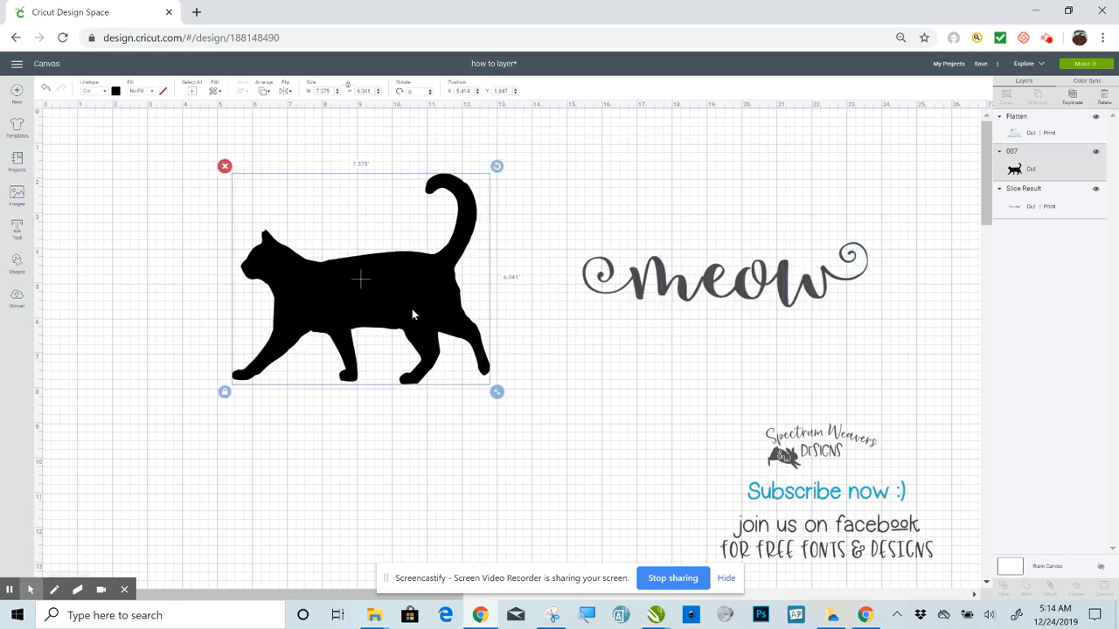
{"action": "mouse_move", "coordinate": [366, 289]}
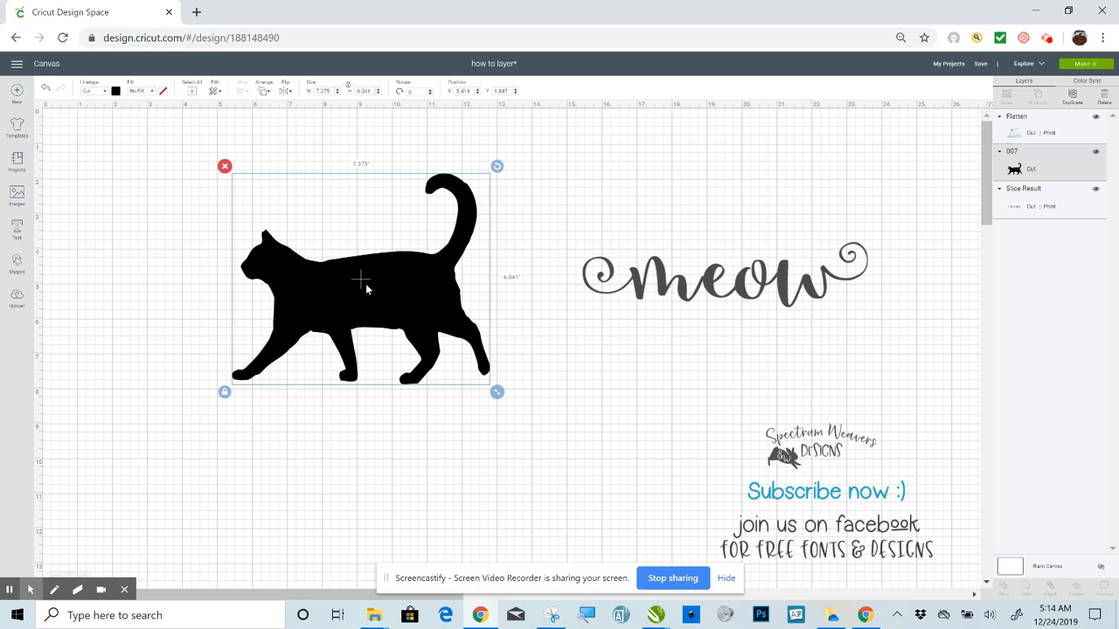
Move the cat silhouette backward one level, beneath the meow lettering
{"action": "right_click", "coordinate": [361, 279]}
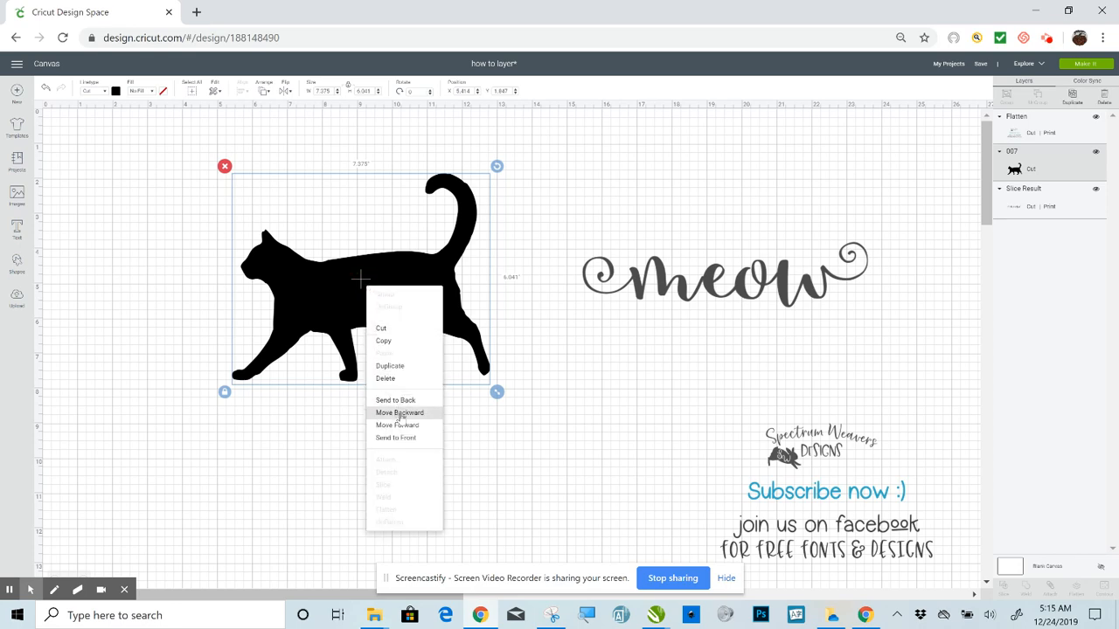
{"action": "mouse_move", "coordinate": [397, 425]}
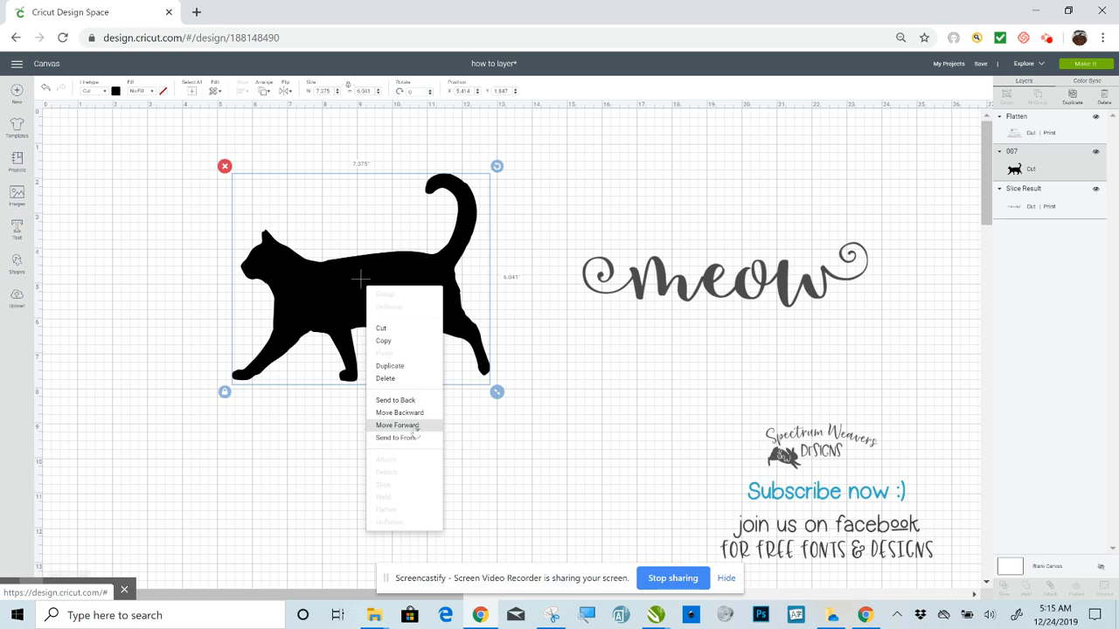
{"action": "left_click", "coordinate": [397, 426]}
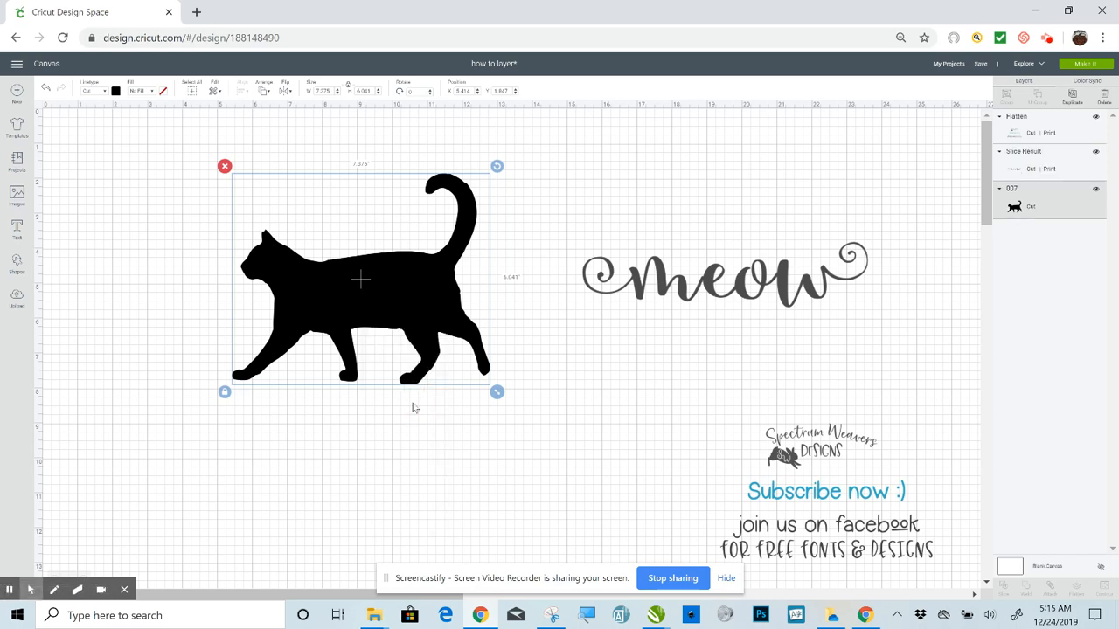
{"action": "mouse_move", "coordinate": [265, 93]}
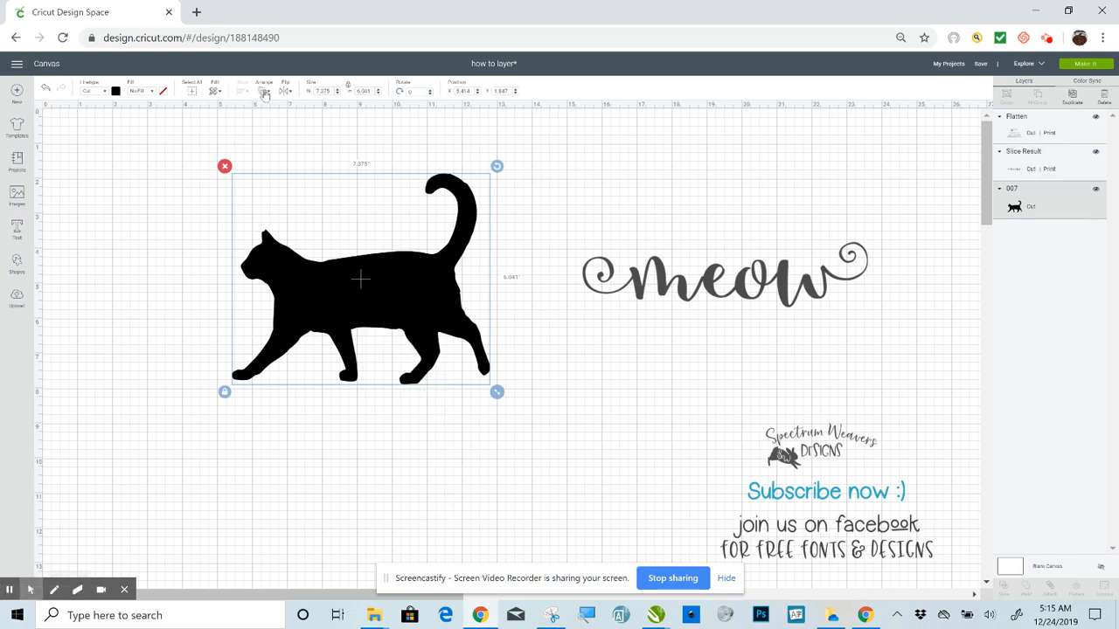
{"action": "left_click", "coordinate": [264, 90]}
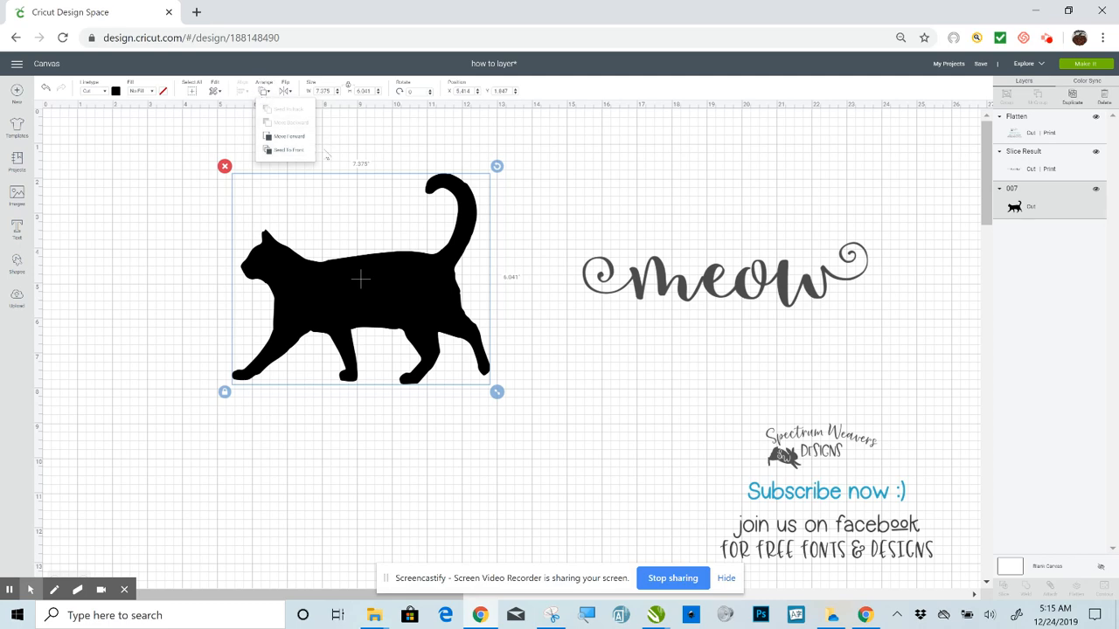
{"action": "left_click", "coordinate": [687, 294]}
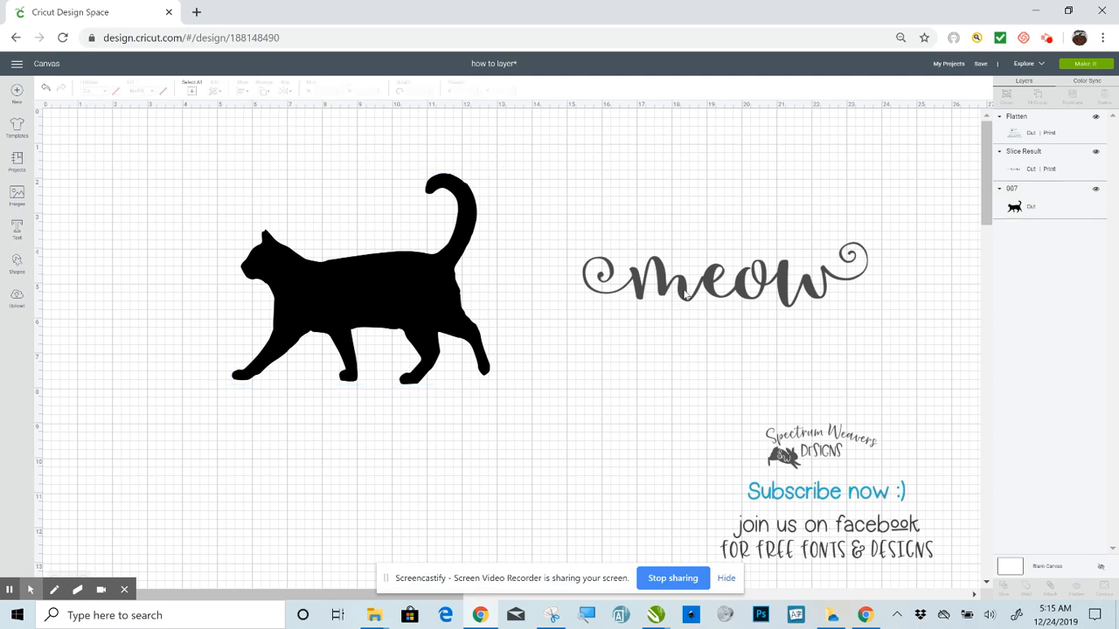
Center 'meow' across the cat's torso and change its fill from Print to No Fill
{"action": "left_click_drag", "start_coordinate": [726, 271], "coordinate": [419, 297]}
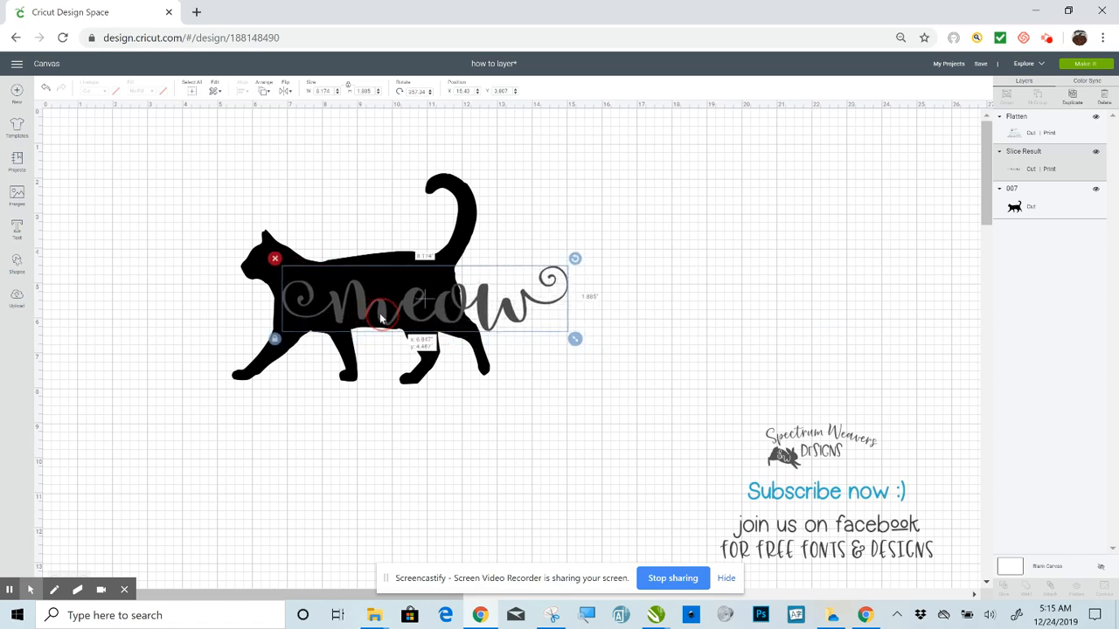
{"action": "left_click_drag", "start_coordinate": [419, 297], "coordinate": [408, 284]}
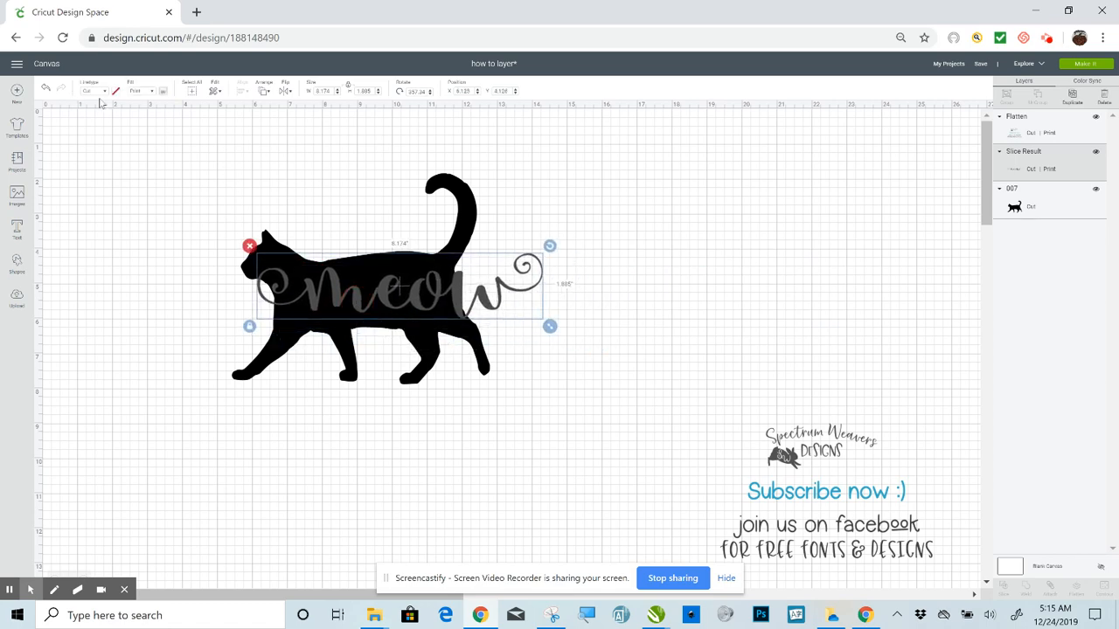
{"action": "mouse_move", "coordinate": [159, 97]}
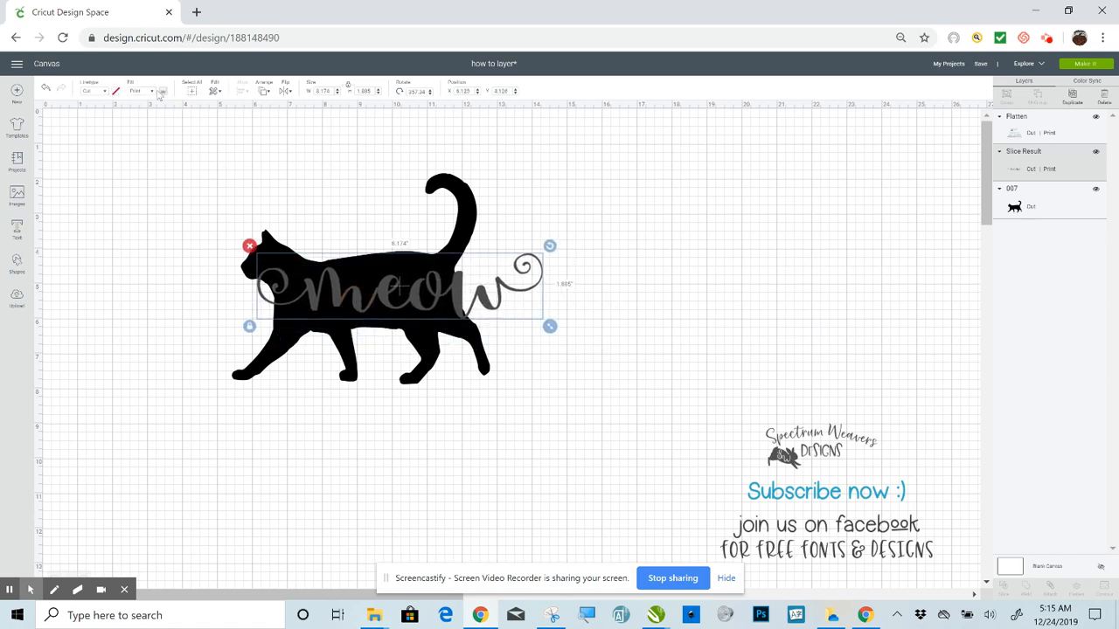
{"action": "left_click", "coordinate": [138, 91]}
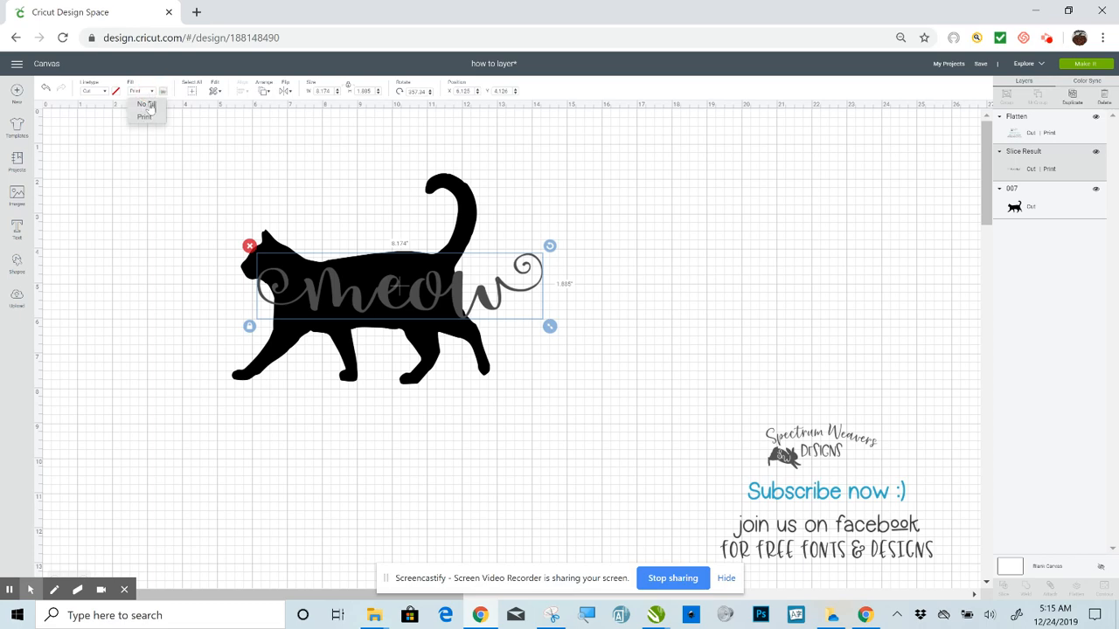
{"action": "left_click", "coordinate": [145, 103]}
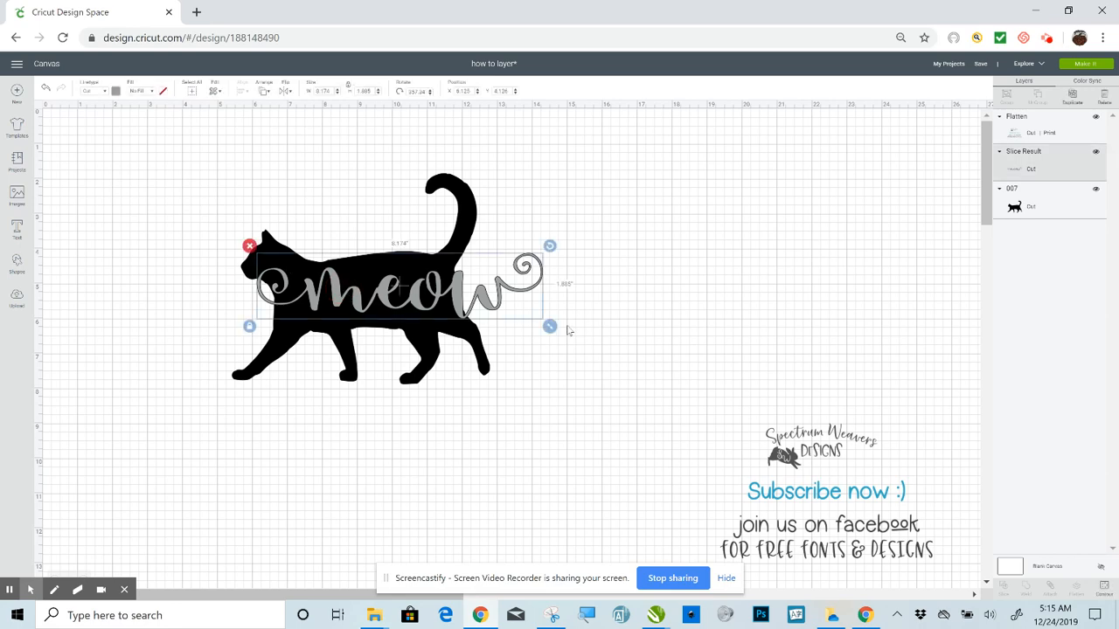
Shrink 'meow', keep it level, and fit it snugly inside the cat's body
{"action": "left_click_drag", "start_coordinate": [549, 326], "coordinate": [486, 314]}
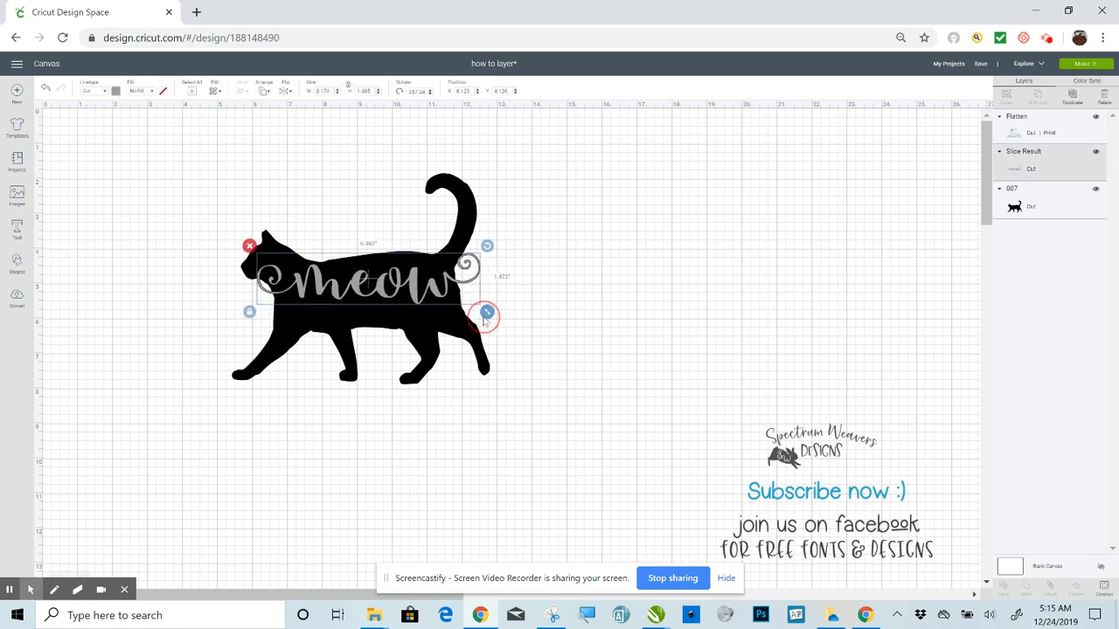
{"action": "left_click_drag", "start_coordinate": [485, 315], "coordinate": [472, 313]}
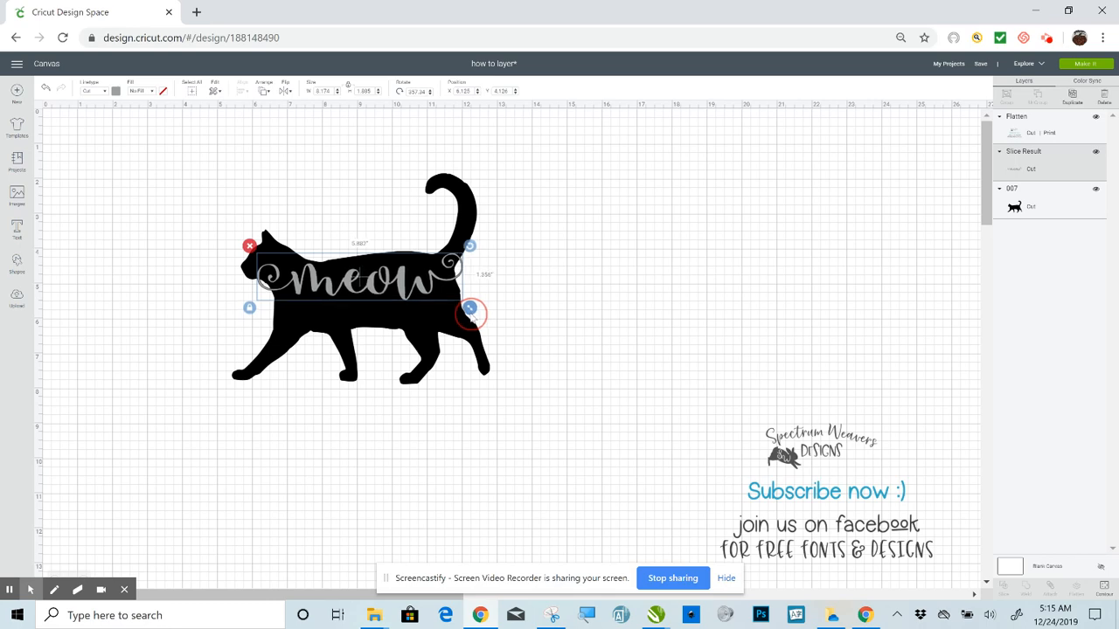
{"action": "left_click_drag", "start_coordinate": [470, 313], "coordinate": [406, 296]}
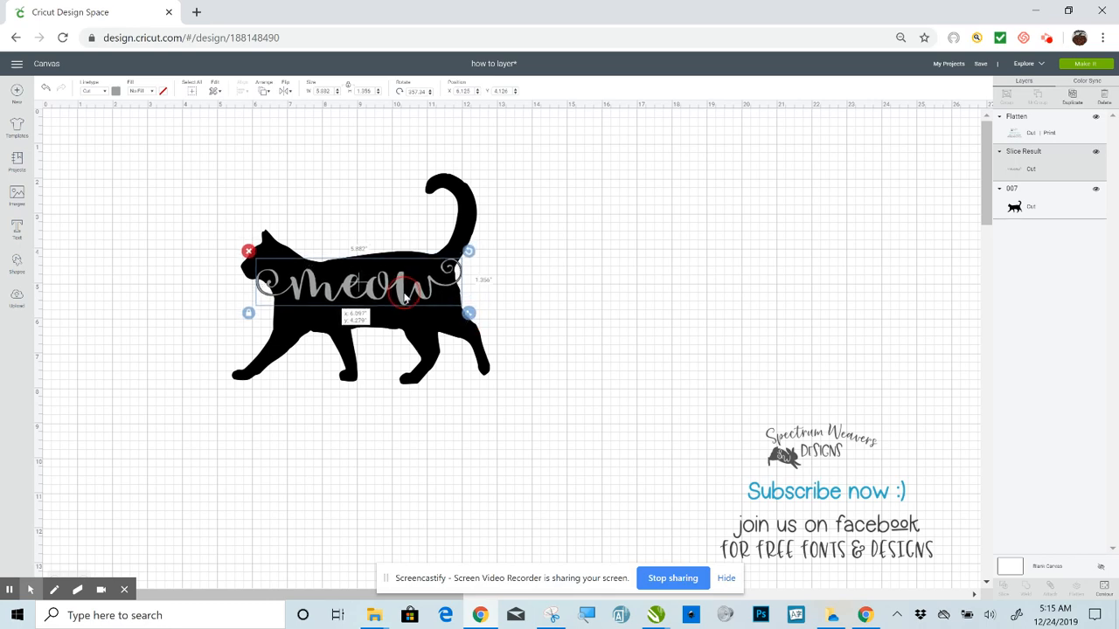
{"action": "left_click_drag", "start_coordinate": [470, 251], "coordinate": [485, 265]}
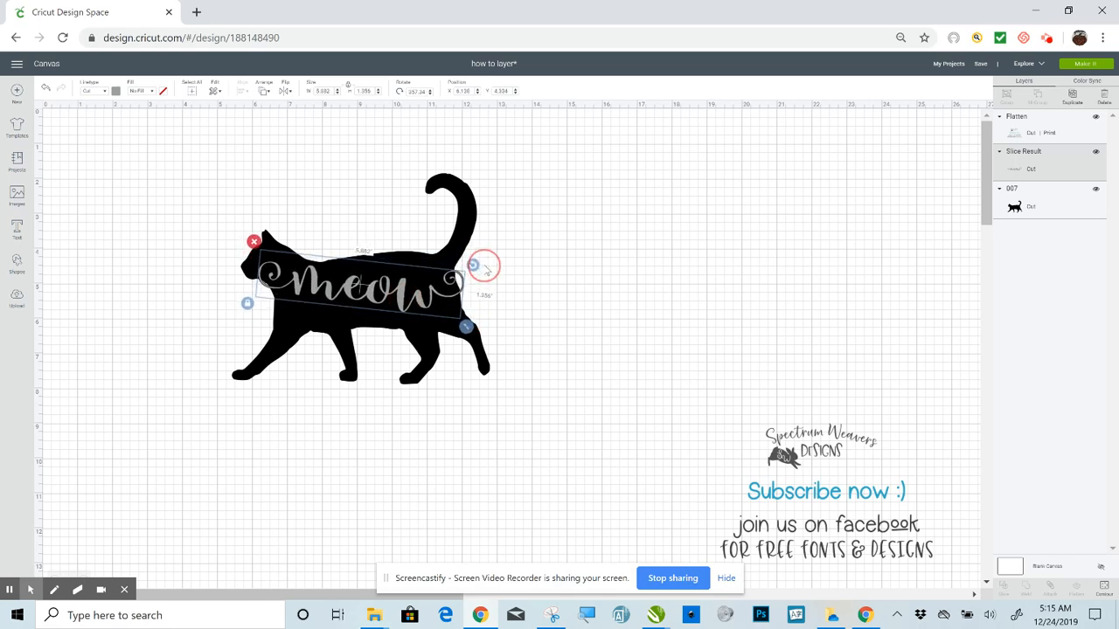
{"action": "left_click_drag", "start_coordinate": [484, 265], "coordinate": [472, 251]}
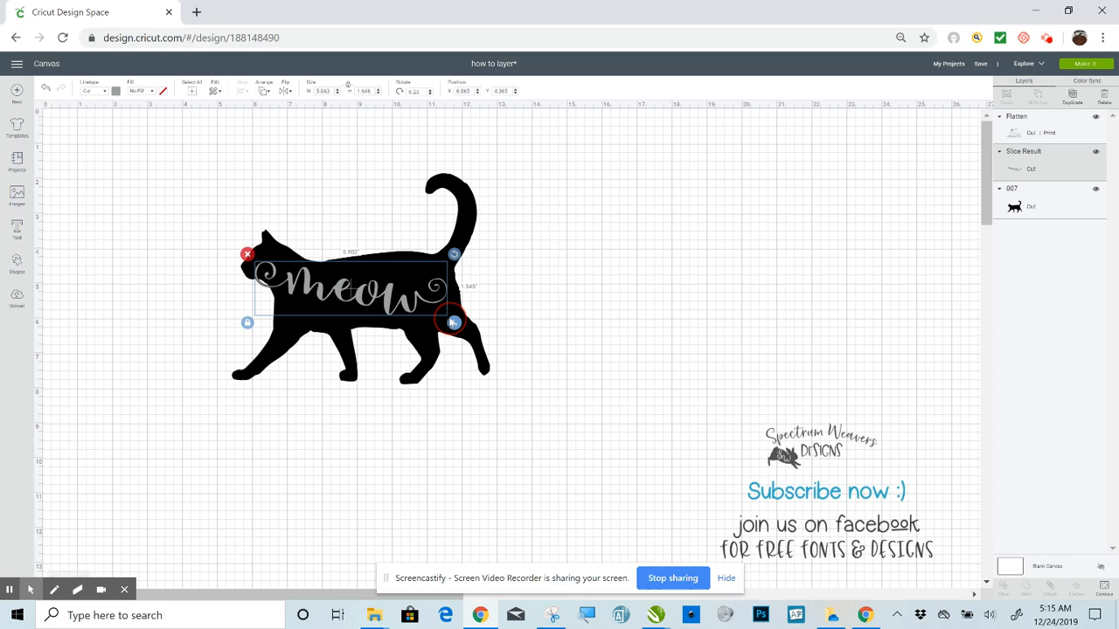
{"action": "left_click_drag", "start_coordinate": [452, 323], "coordinate": [387, 310]}
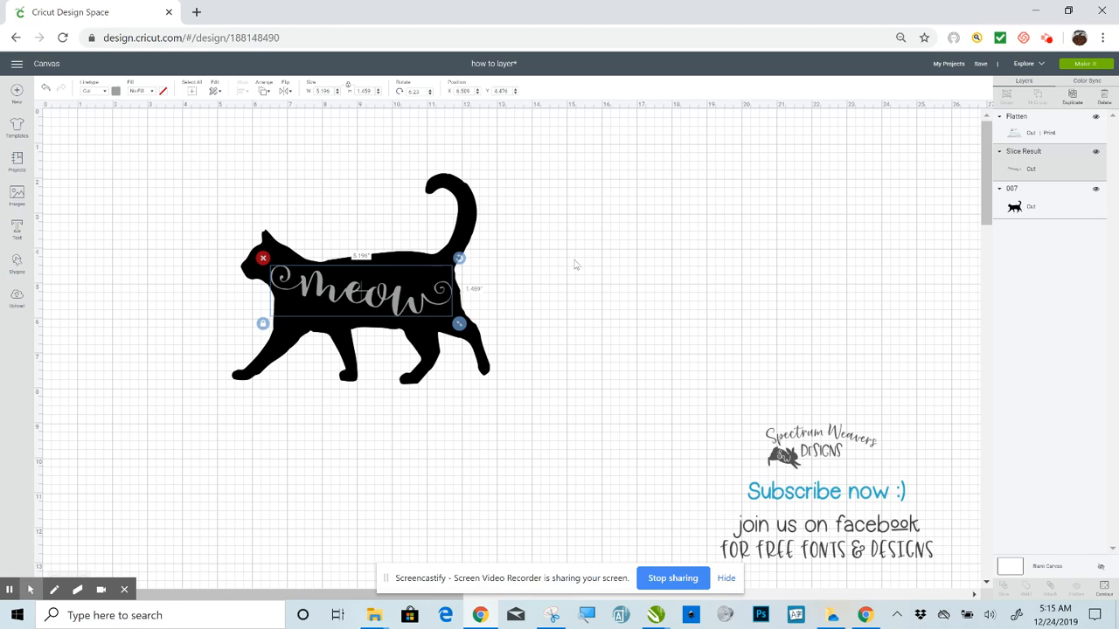
{"action": "left_click", "coordinate": [568, 267]}
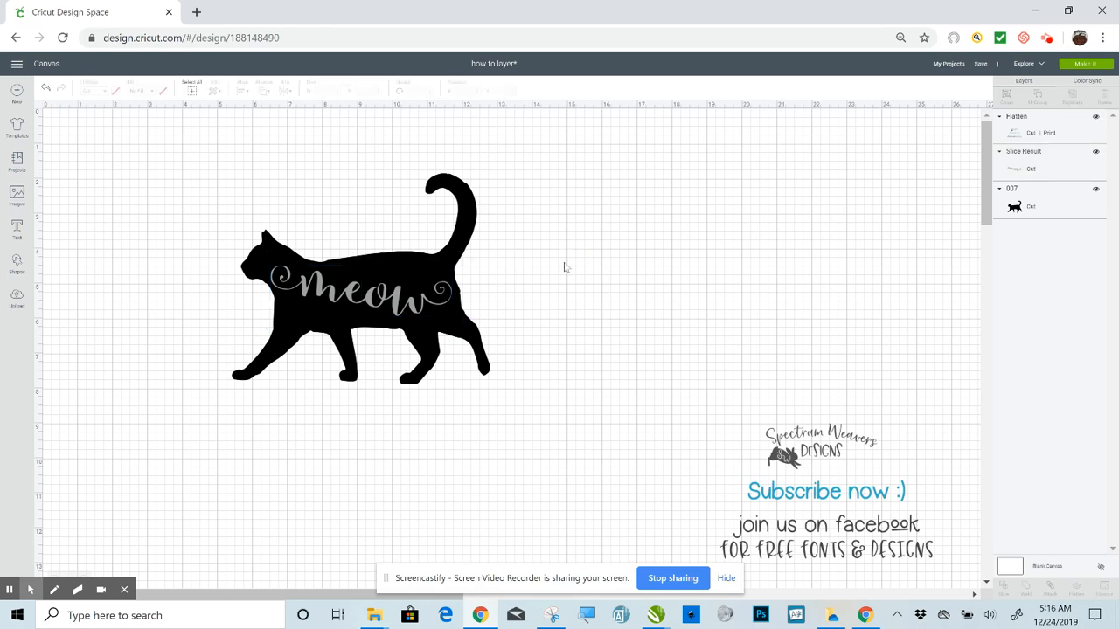
{"action": "mouse_move", "coordinate": [534, 281]}
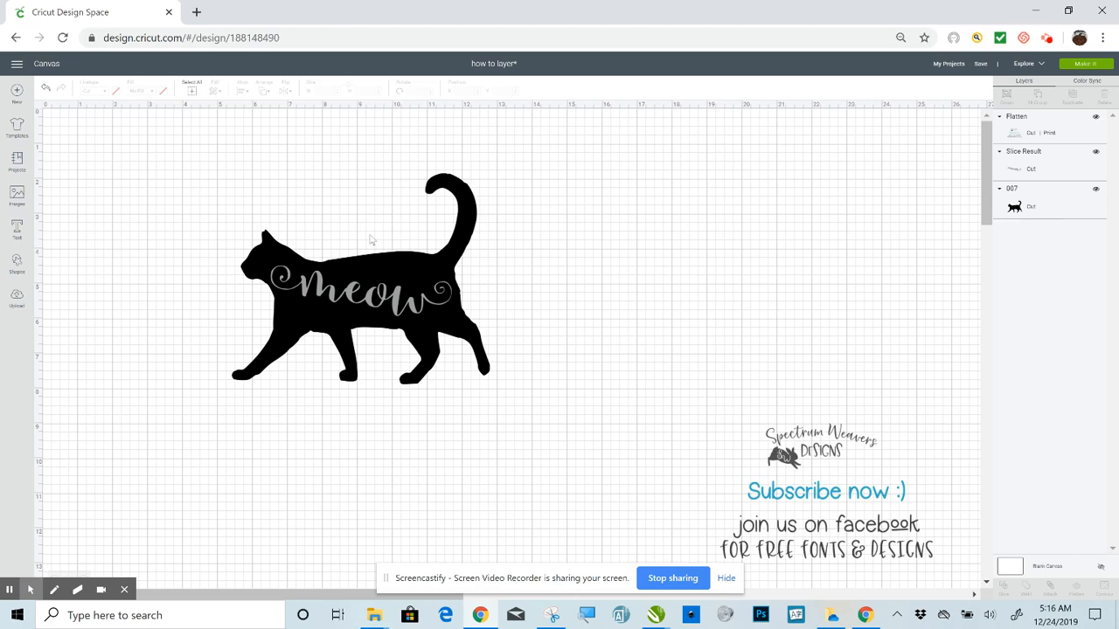
{"action": "mouse_move", "coordinate": [378, 267]}
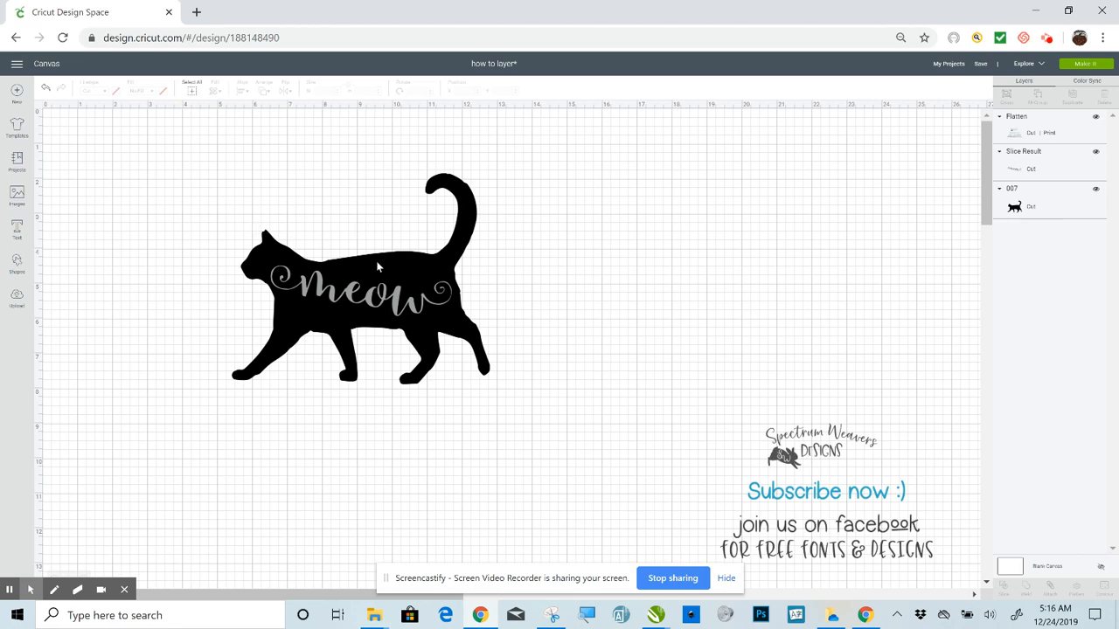
{"action": "mouse_move", "coordinate": [388, 264]}
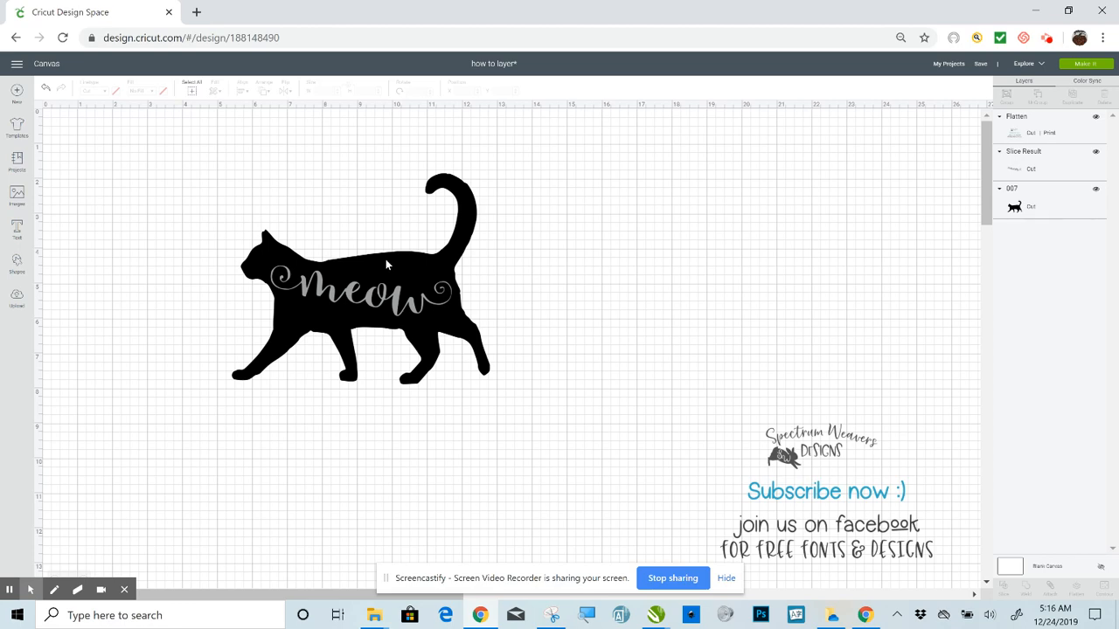
{"action": "mouse_move", "coordinate": [780, 388]}
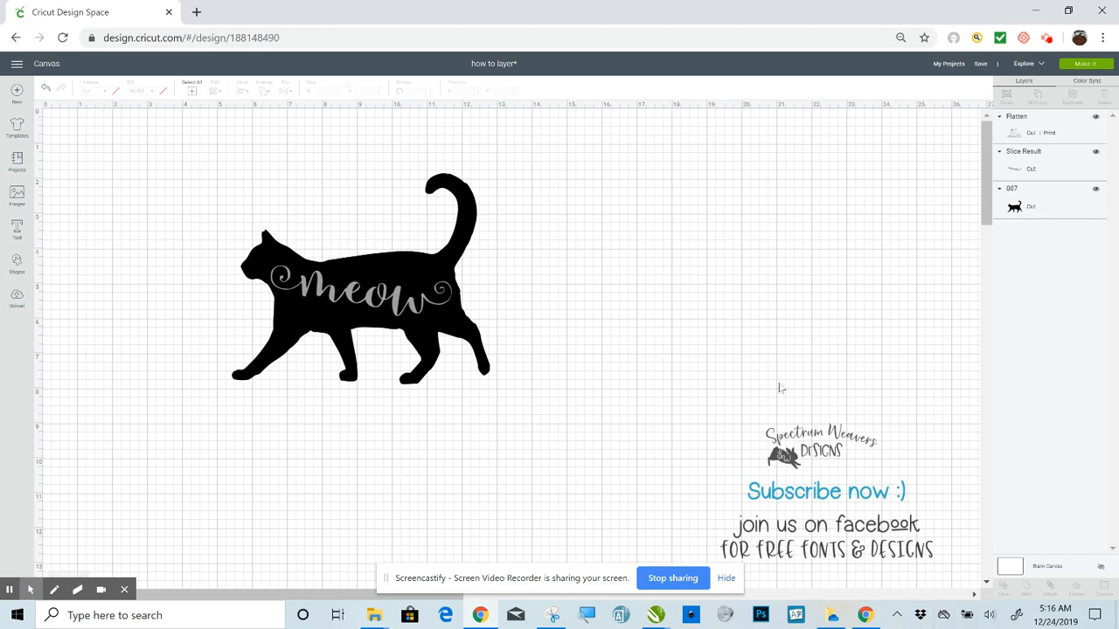
{"action": "mouse_move", "coordinate": [271, 236]}
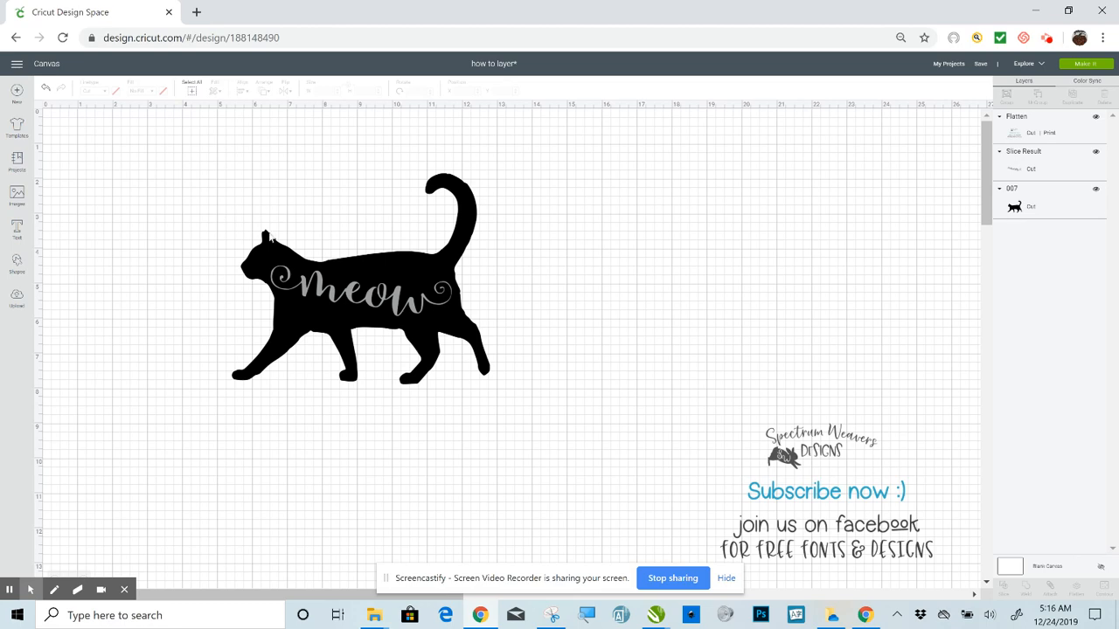
{"action": "mouse_move", "coordinate": [431, 299]}
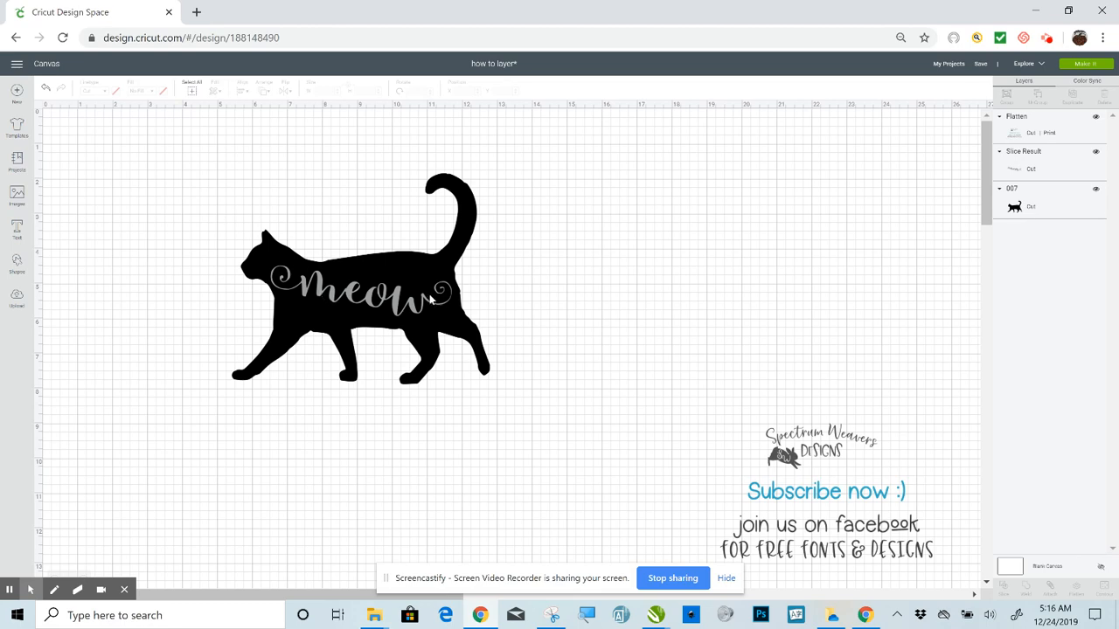
{"action": "mouse_move", "coordinate": [311, 161]}
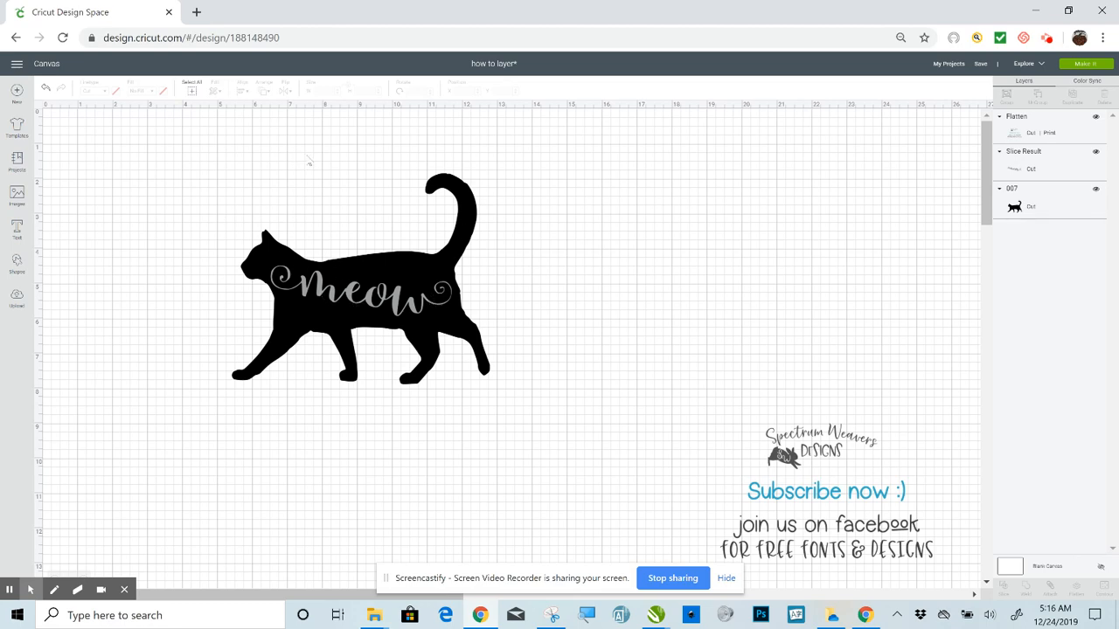
{"action": "mouse_move", "coordinate": [306, 159]}
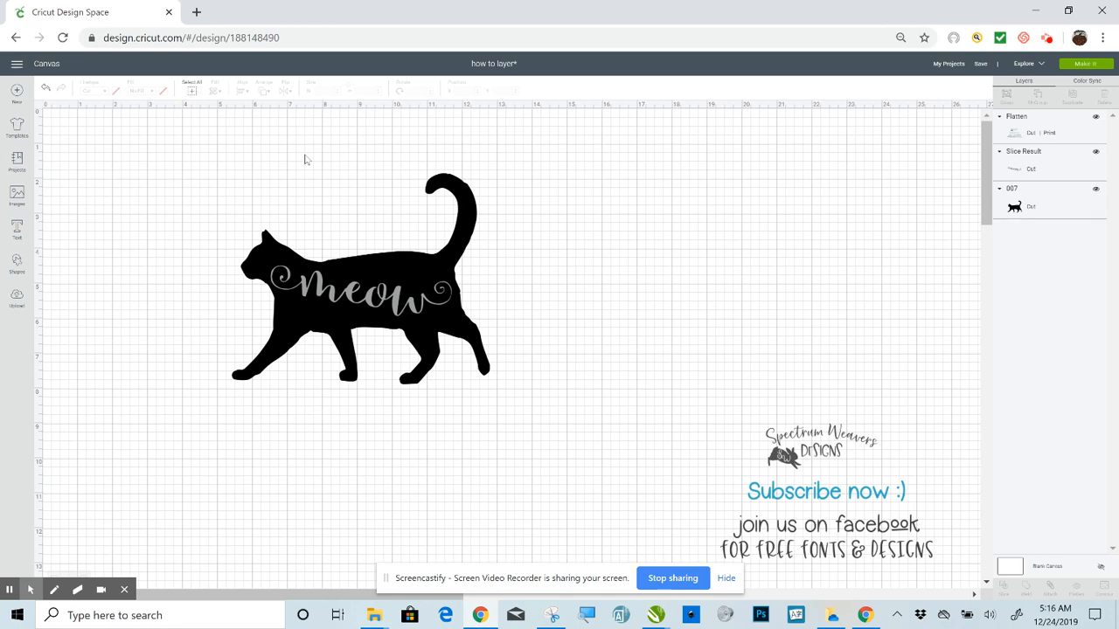
Slice 'meow' out of the cat and delete the leftover sliced letter layers
{"action": "left_click_drag", "start_coordinate": [321, 157], "coordinate": [342, 321]}
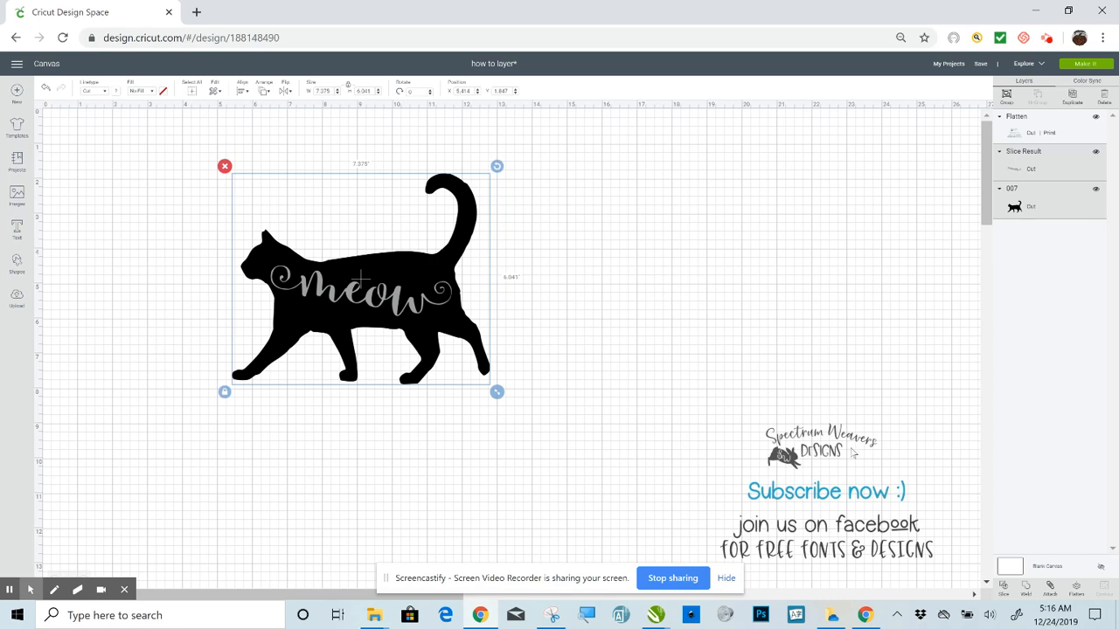
{"action": "mouse_move", "coordinate": [853, 453]}
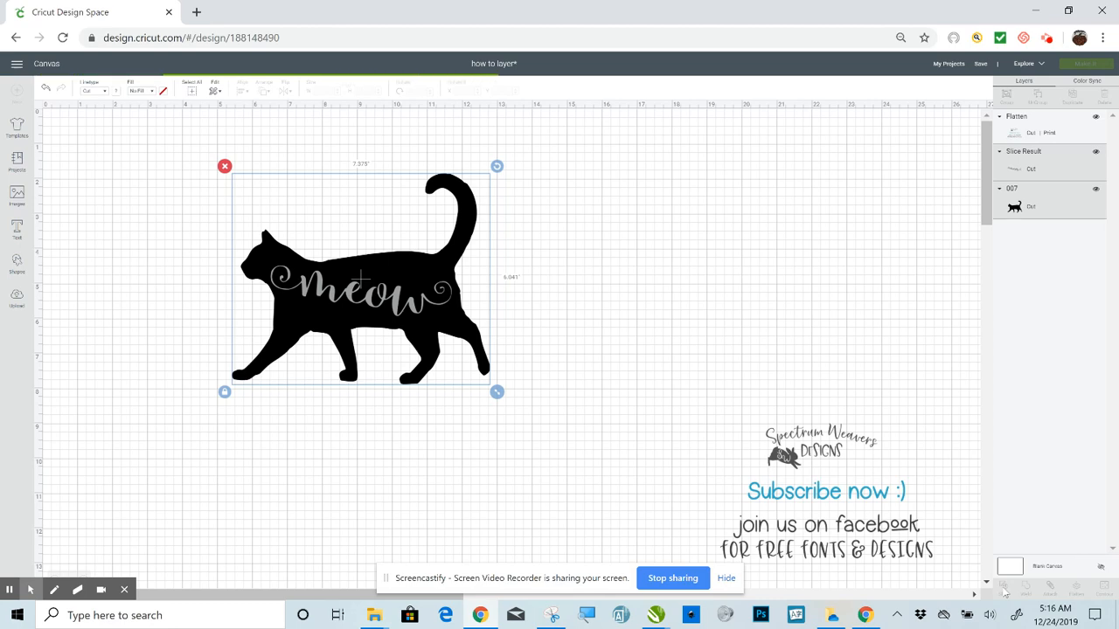
{"action": "left_click", "coordinate": [721, 386]}
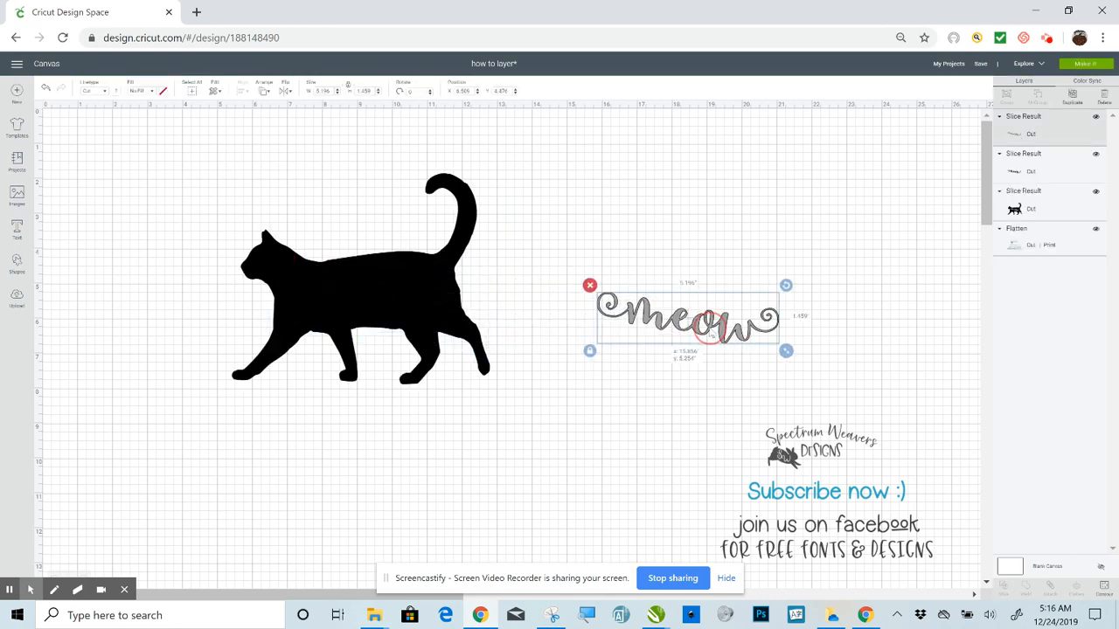
{"action": "left_click", "coordinate": [589, 285]}
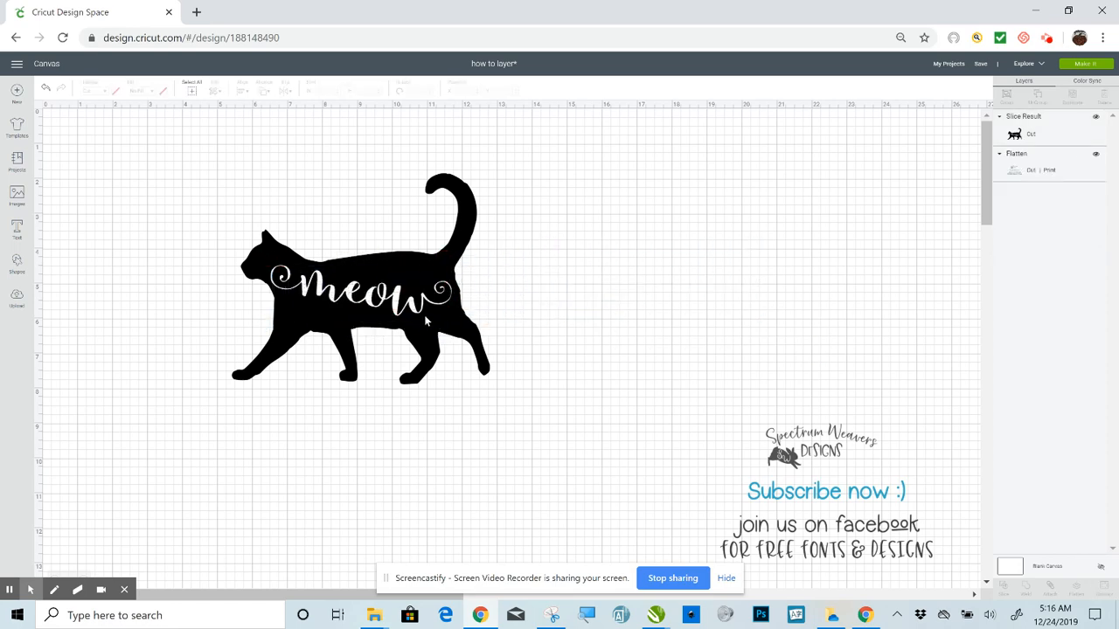
Move the sliced cat with its meow cutout slightly lower and further right
{"action": "left_click_drag", "start_coordinate": [360, 279], "coordinate": [761, 442]}
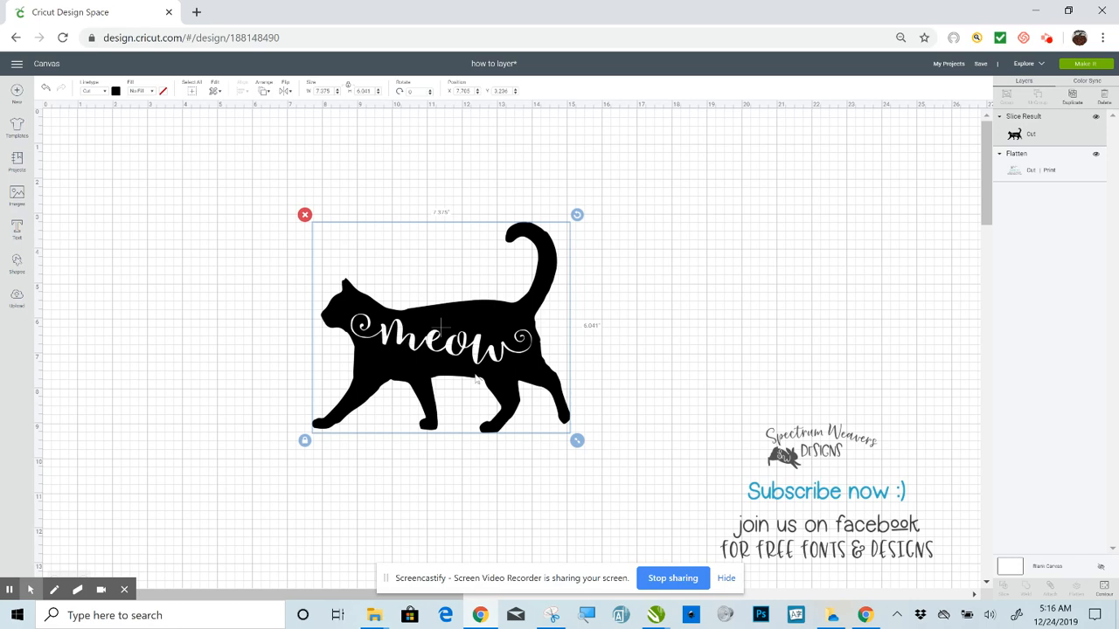
{"action": "left_click_drag", "start_coordinate": [442, 328], "coordinate": [395, 299]}
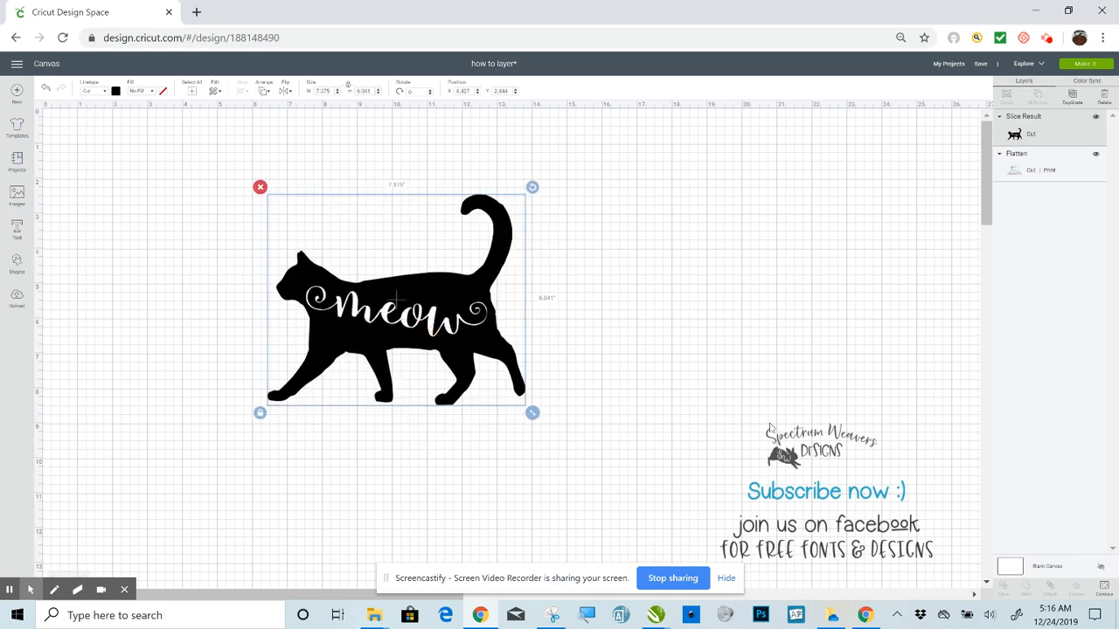
{"action": "mouse_move", "coordinate": [707, 426]}
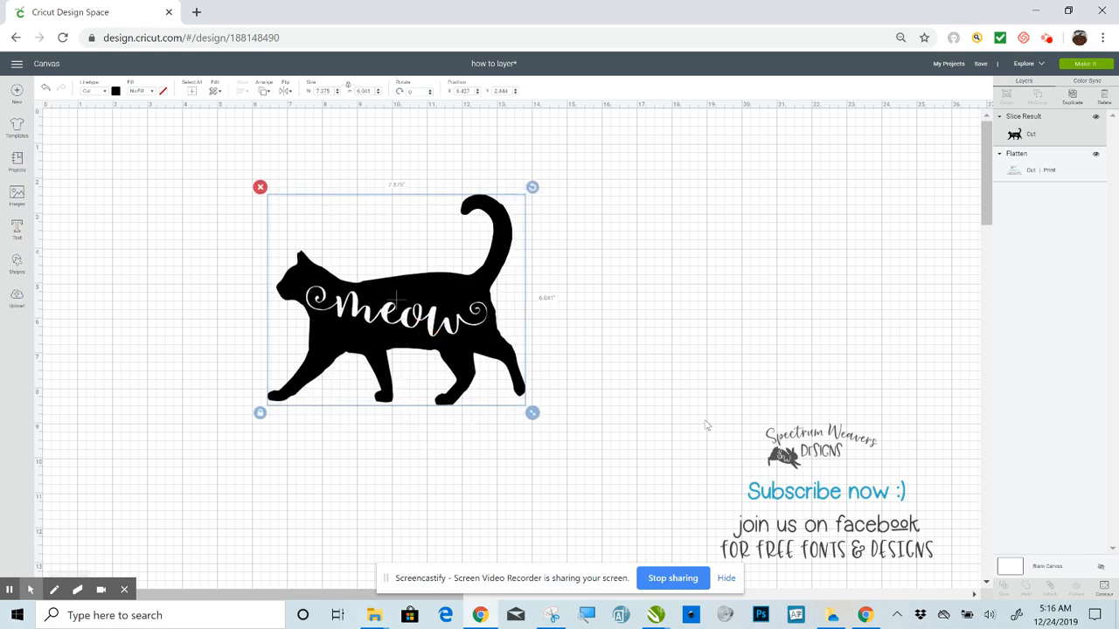